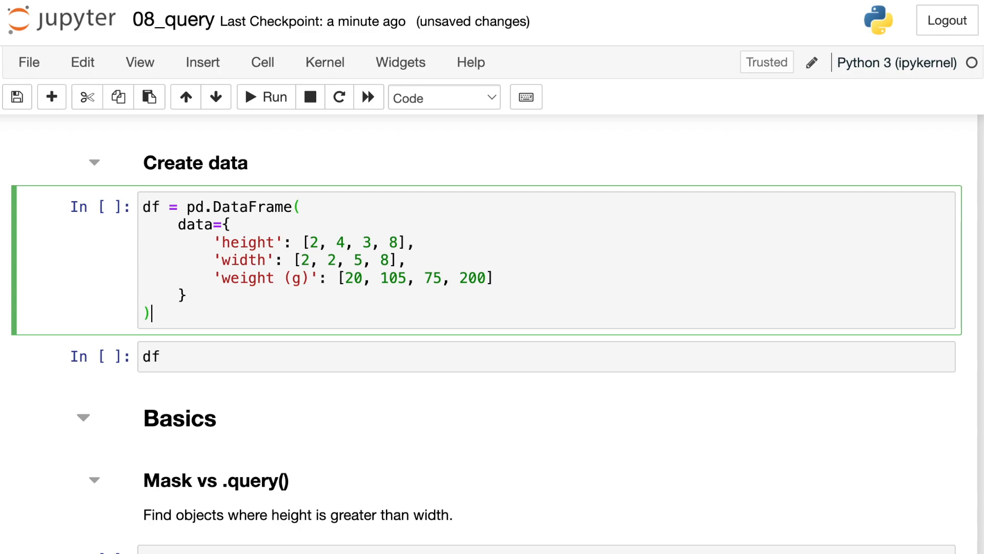
Run the cells that create df (height, width, weight) and display it as a four-row table
click(266, 96)
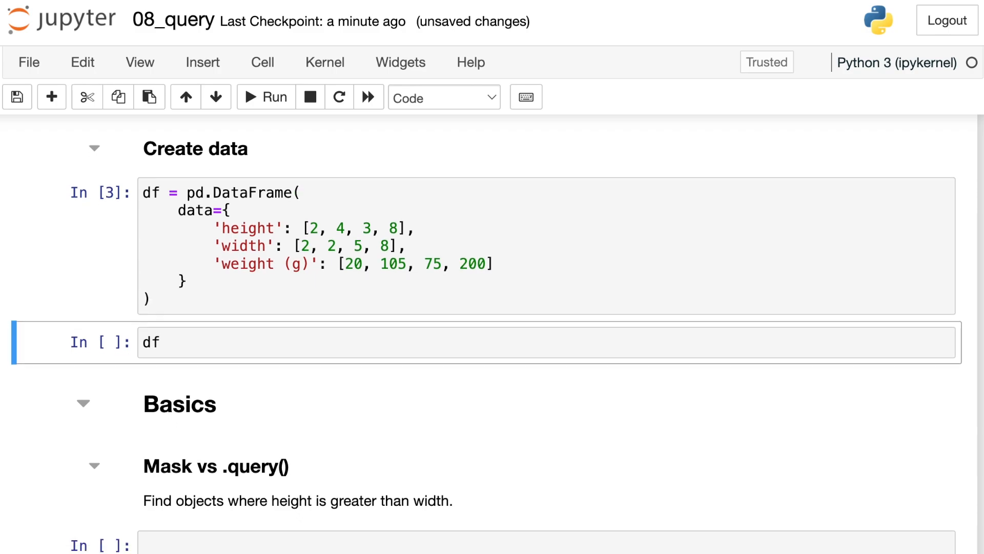
click(265, 96)
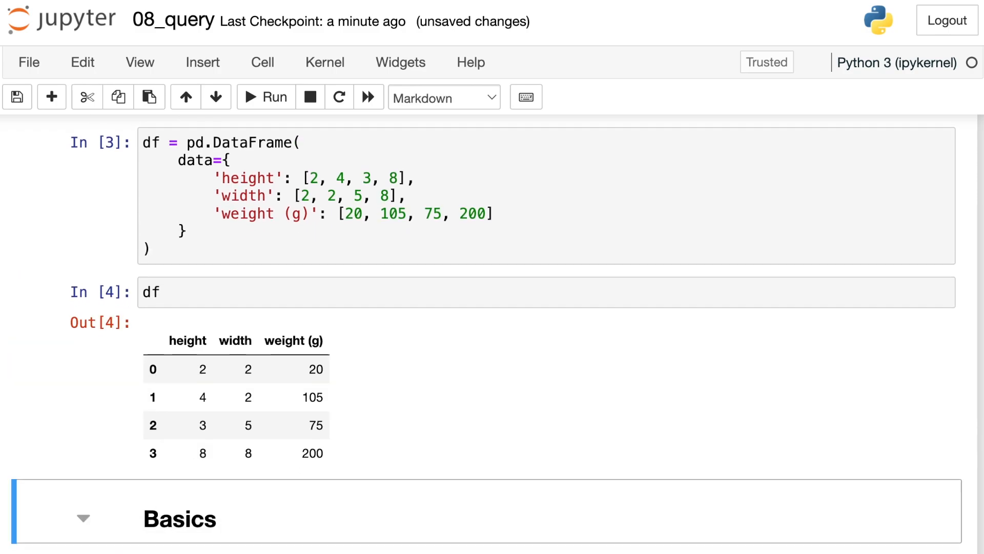
scroll(down, 3)
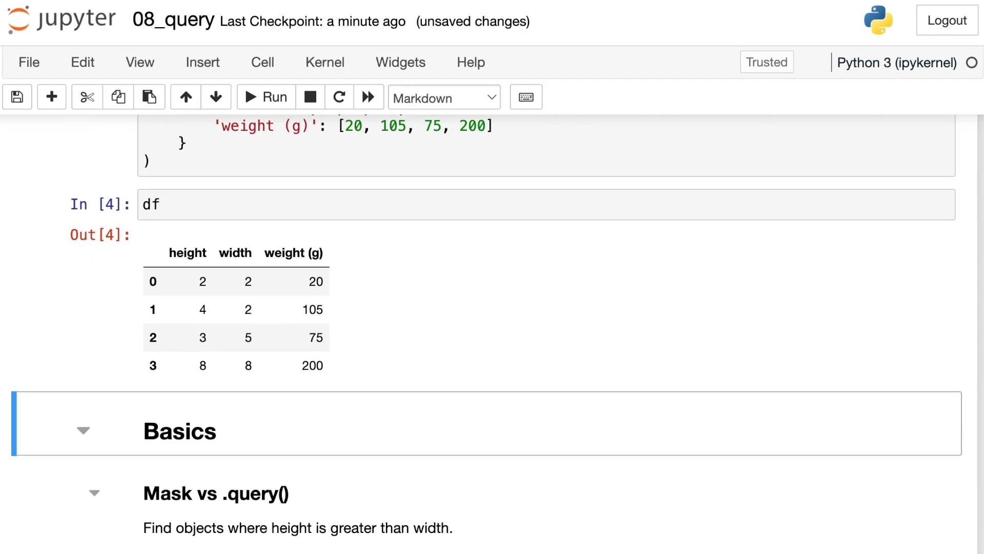
scroll(down, 3)
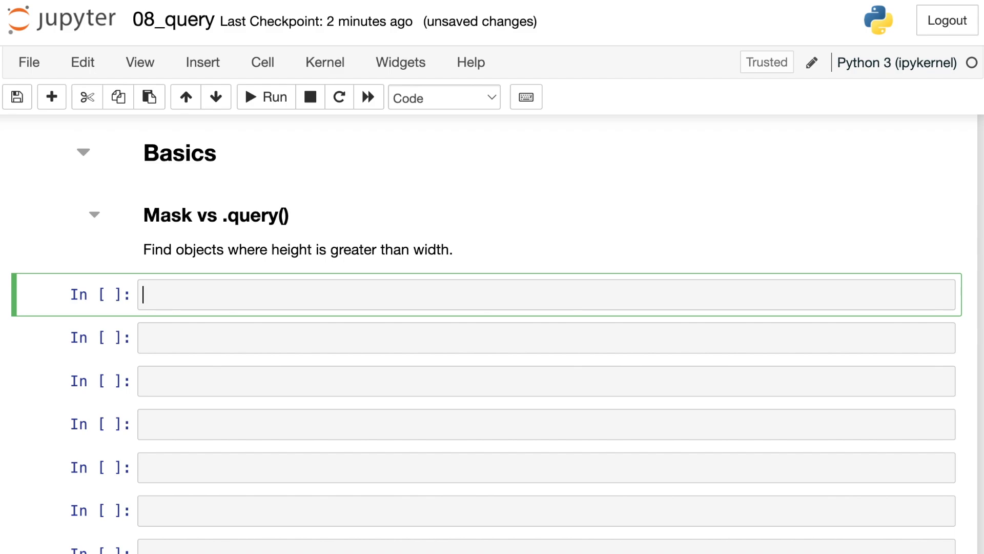
Evaluate the mask df.height > df.width, then filter with df[df.height > df.width] to get row 1
text(df.hei)
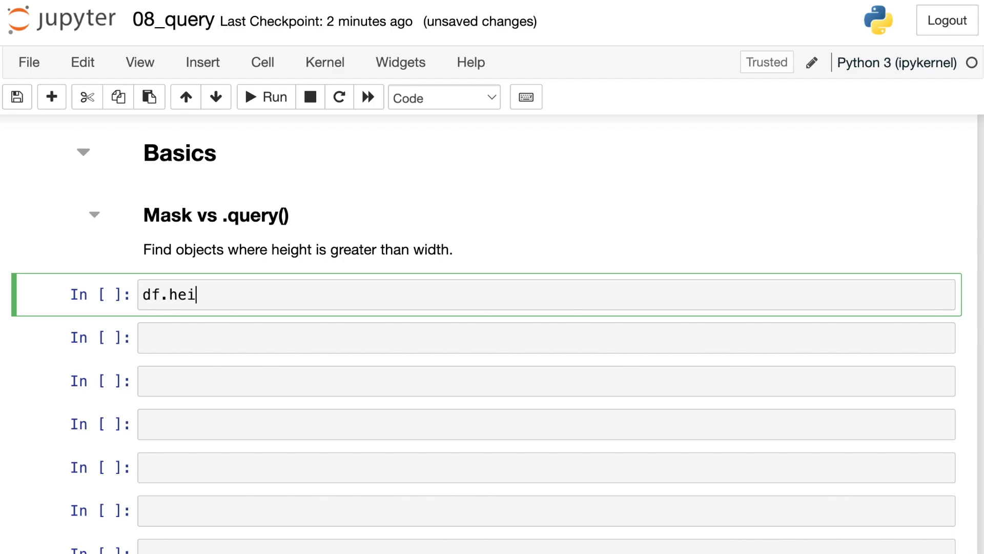
text(ght >)
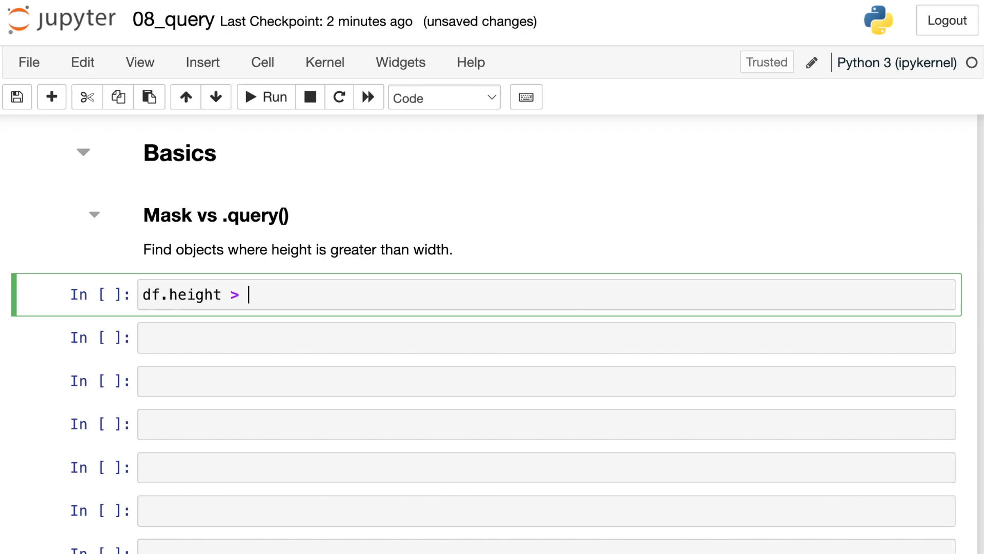
text(df.width)
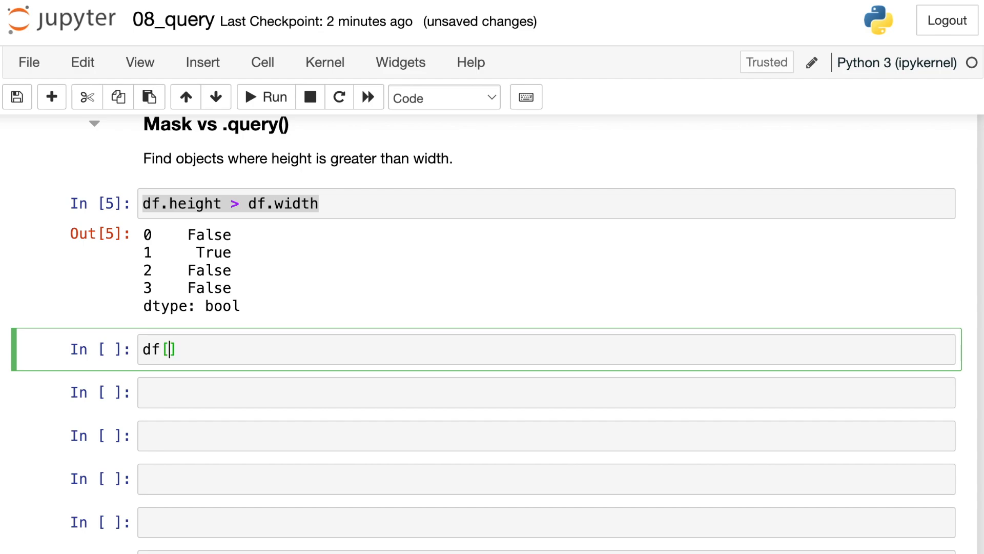
text(df.height > df.width)
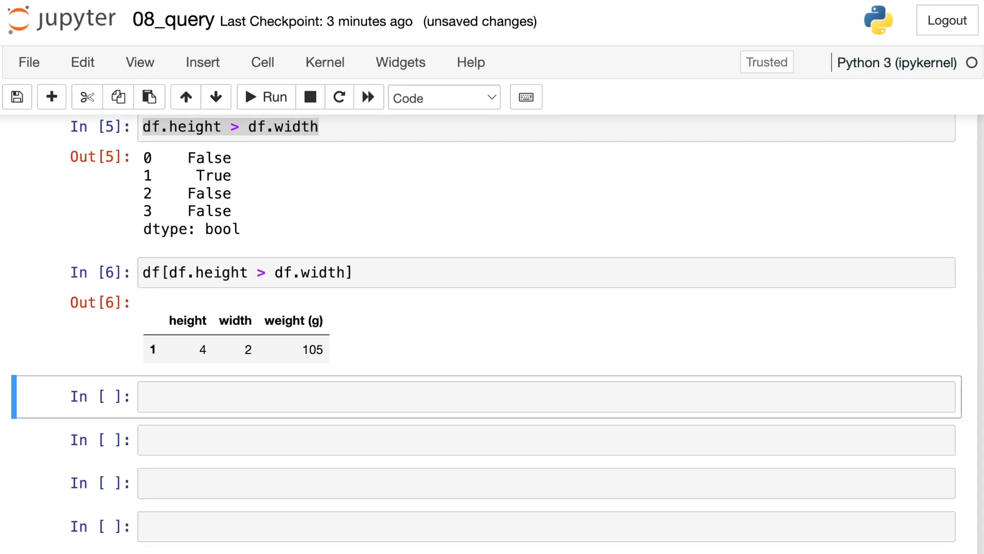
scroll(up, 3)
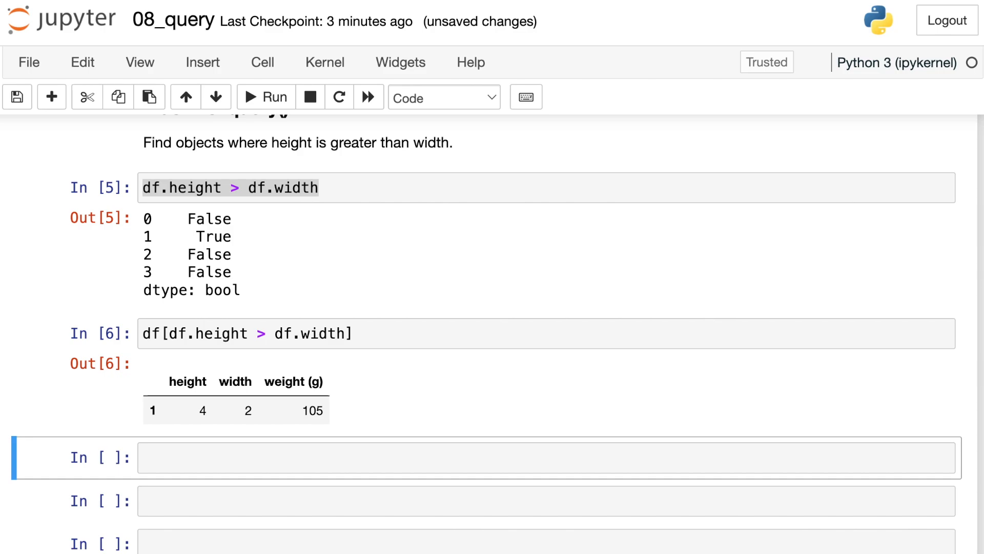
scroll(down, 3)
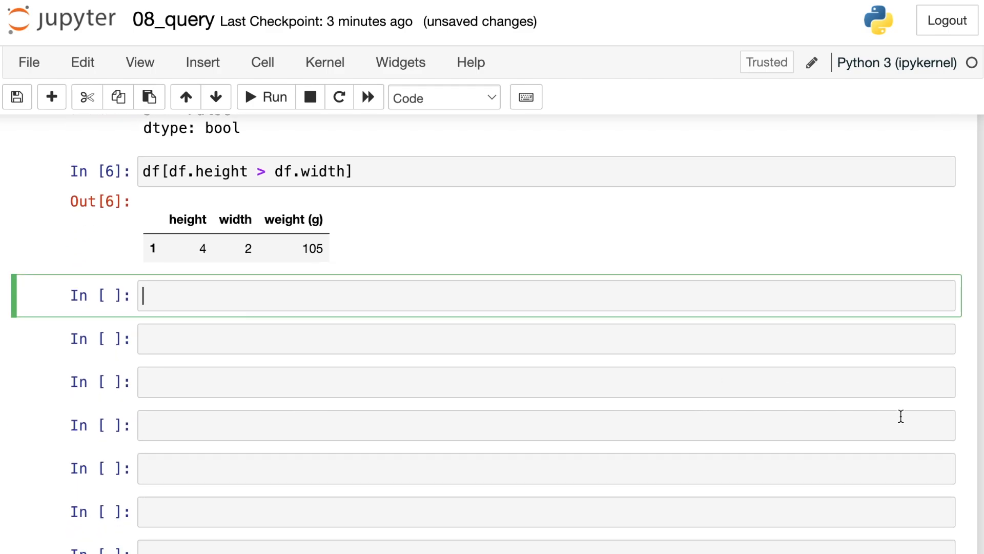
Run df.query('height > width') to return the same single row 1
text(df)
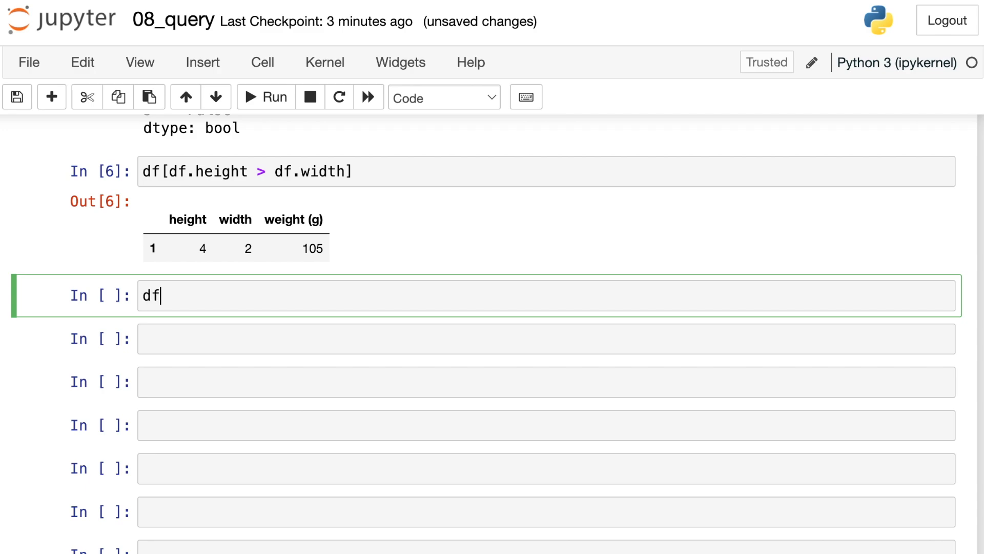
text(.quer)
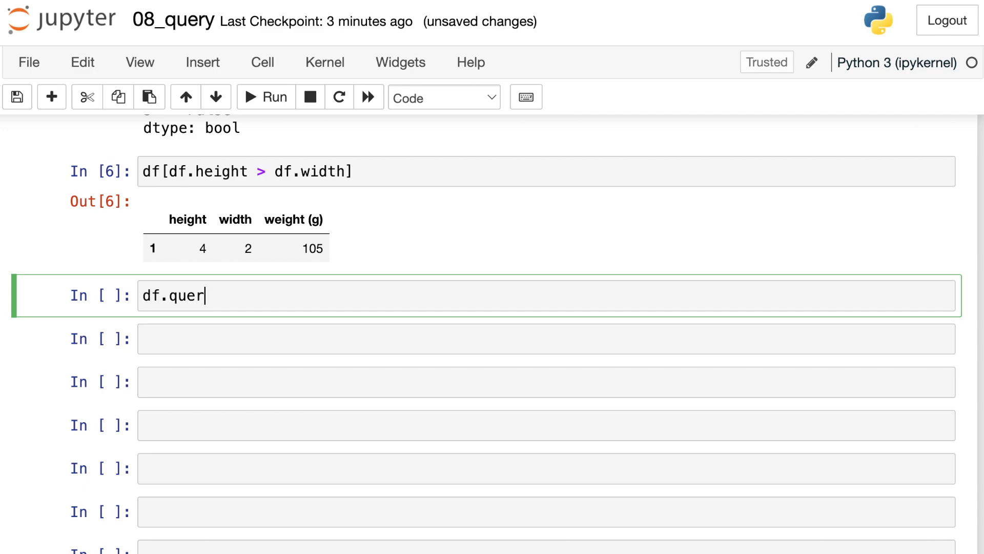
text(y())
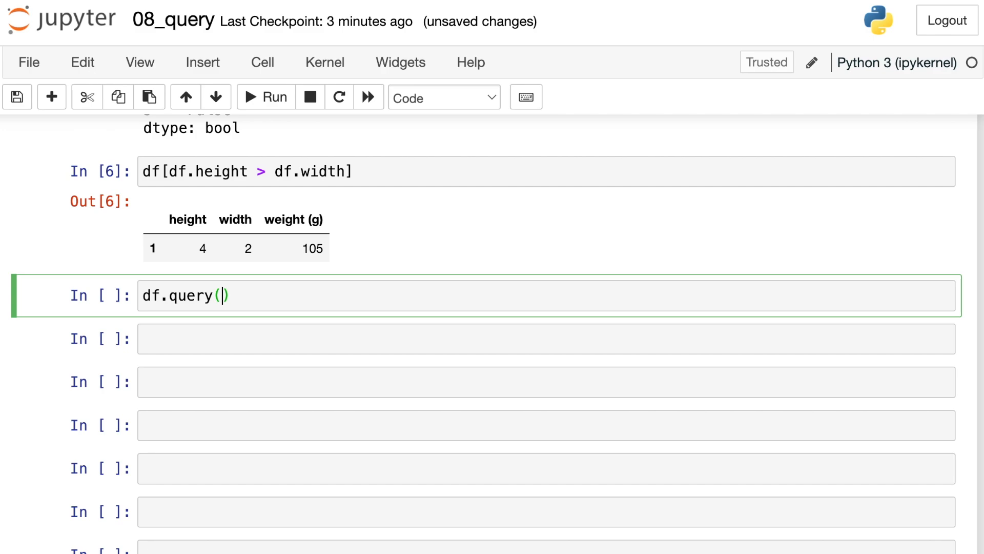
text(')
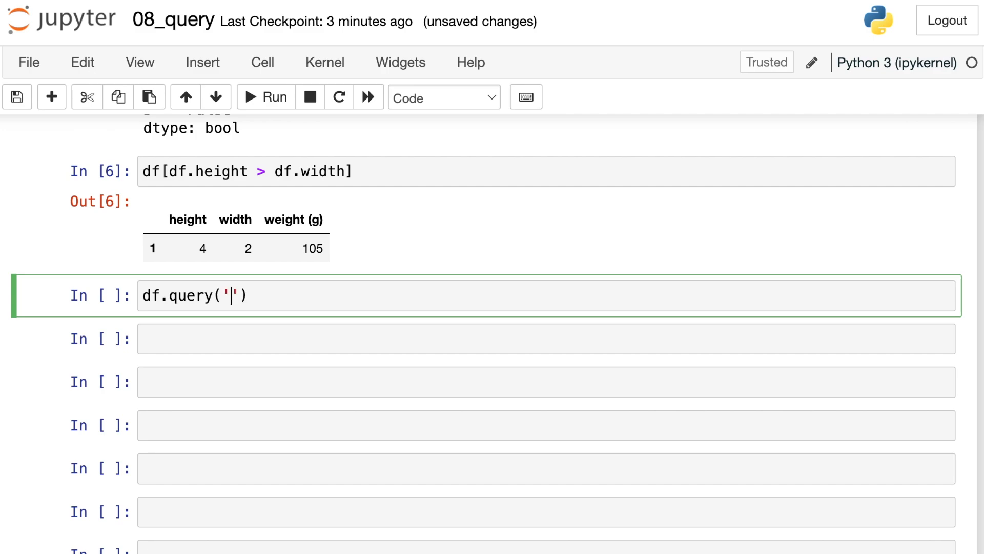
text(height >)
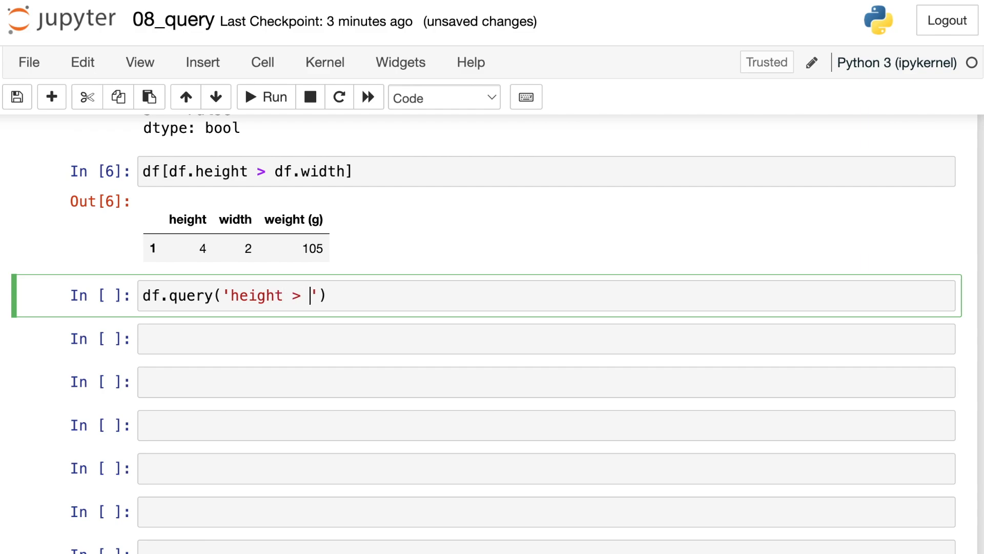
text(width)
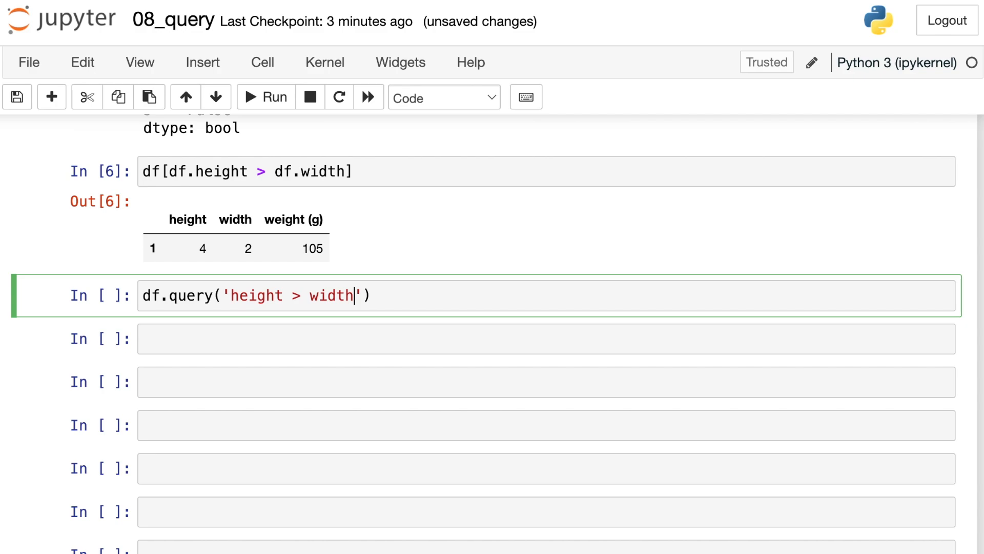
double_click(255, 296)
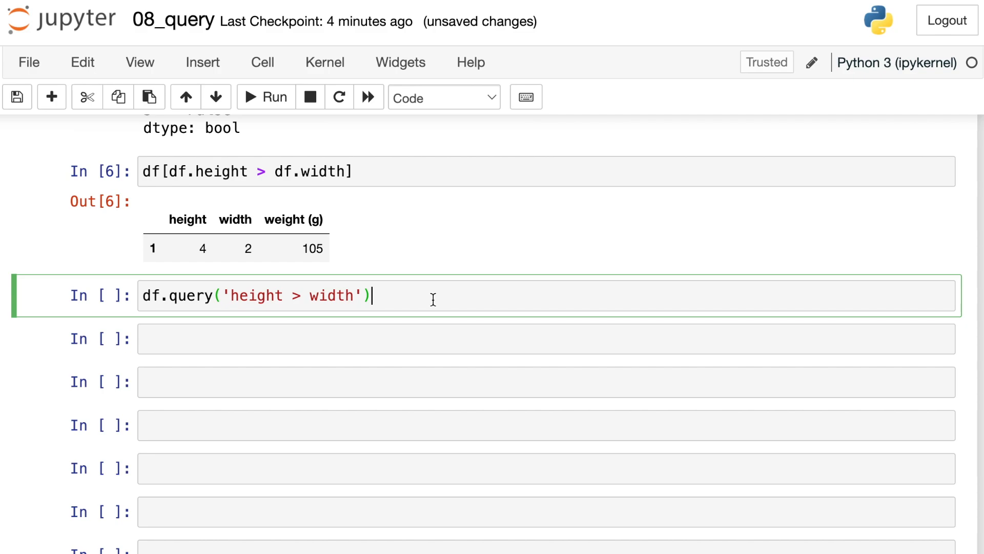
click(264, 96)
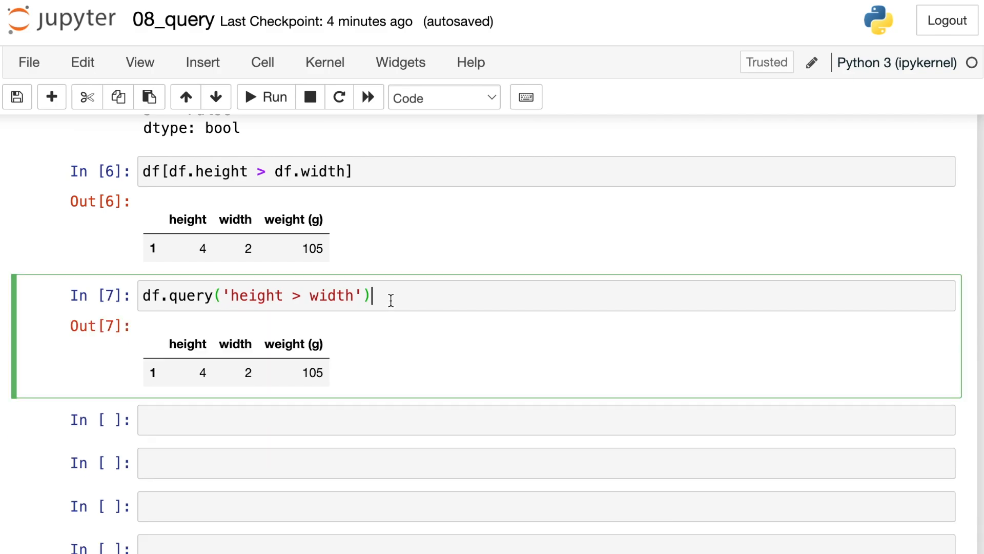
click(251, 172)
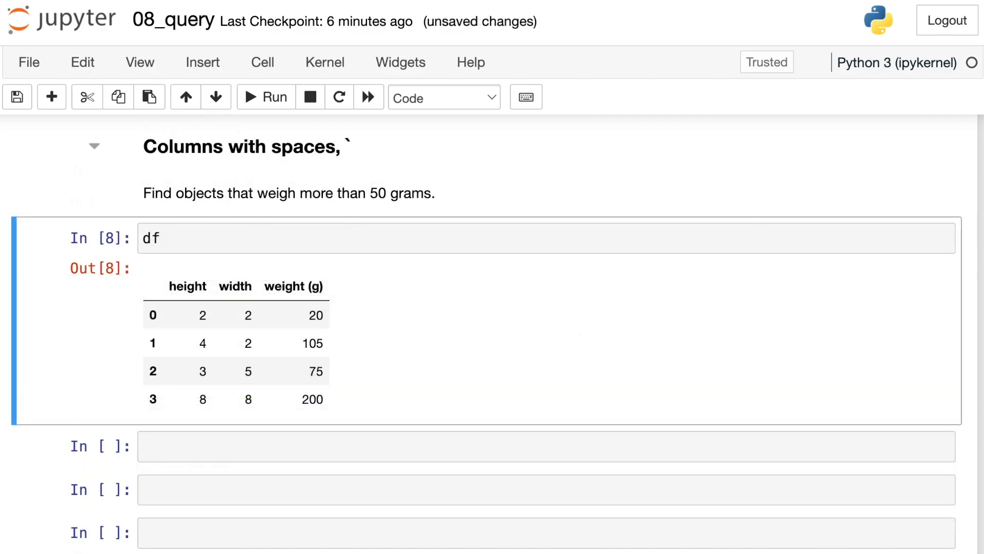
mouse_move(457, 311)
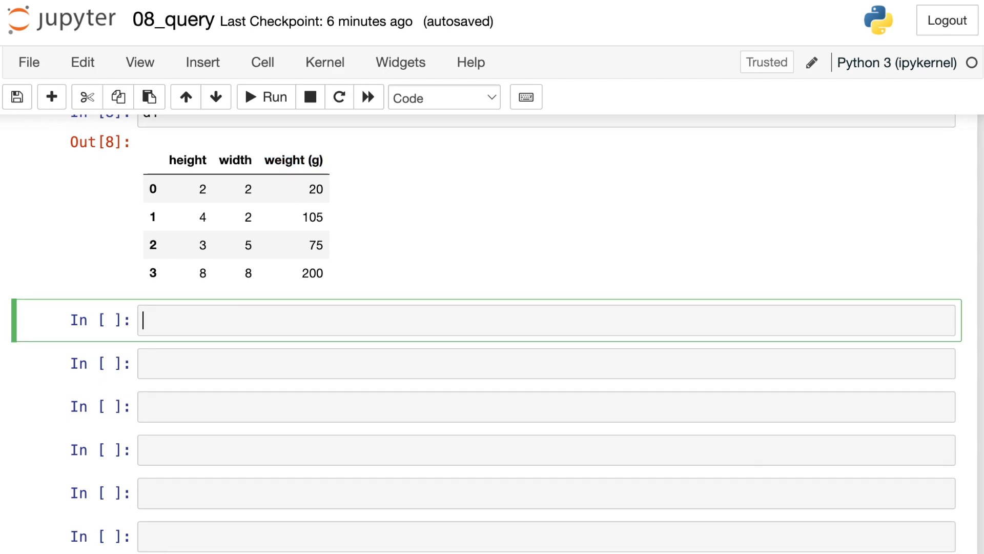
Run df.query('`weight (g)` > 50') with a backtick-quoted column, returning rows 1–3
text(df.query())
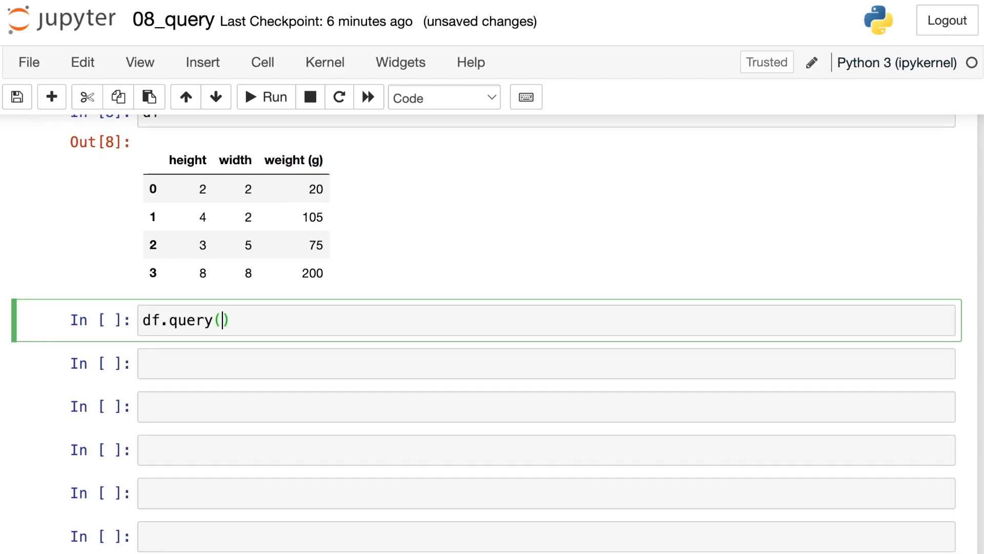
text('')
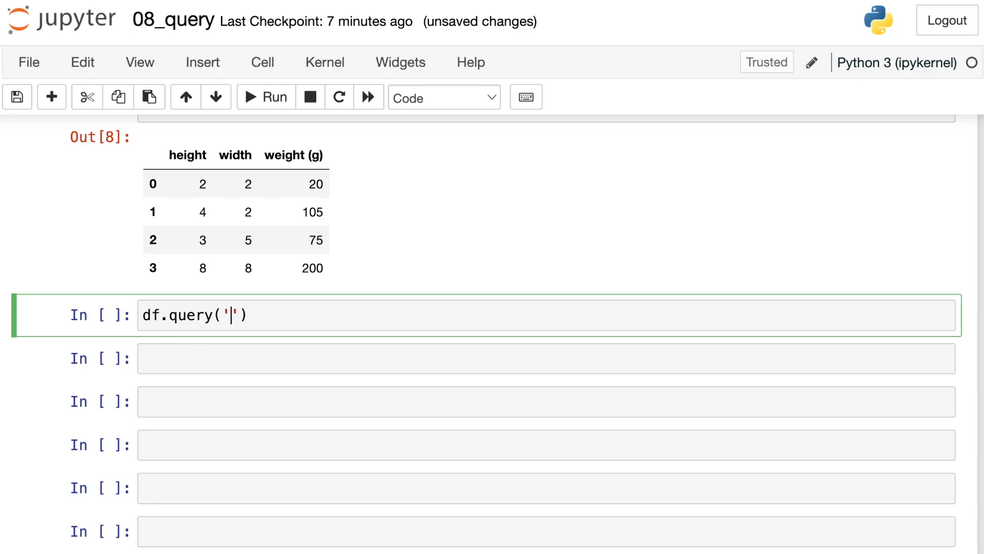
text(`)
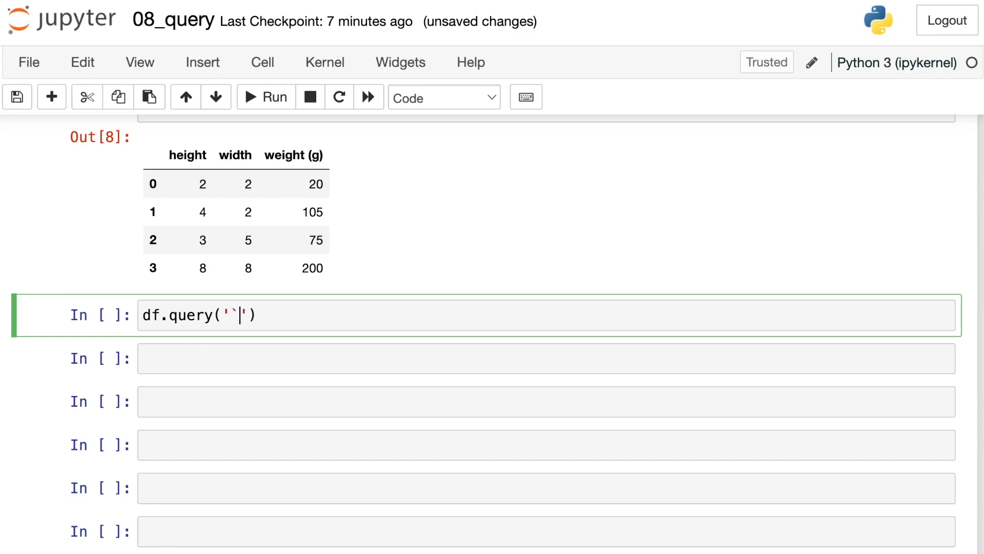
text(weight)
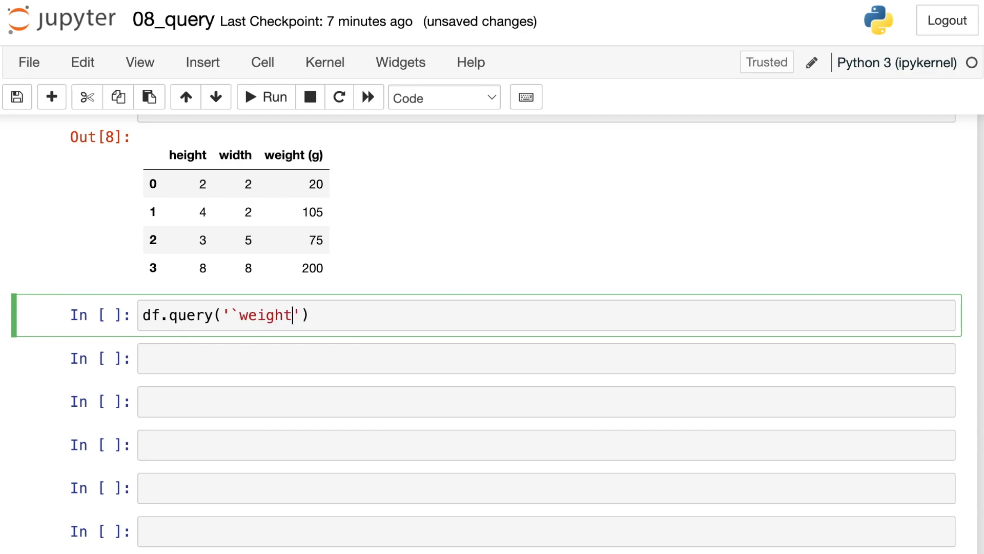
text((g))
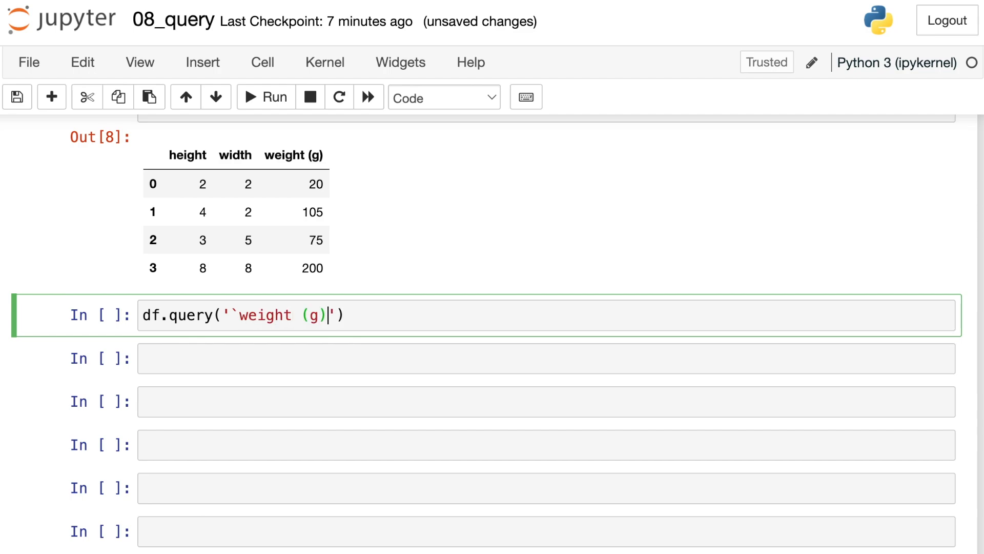
text(`)
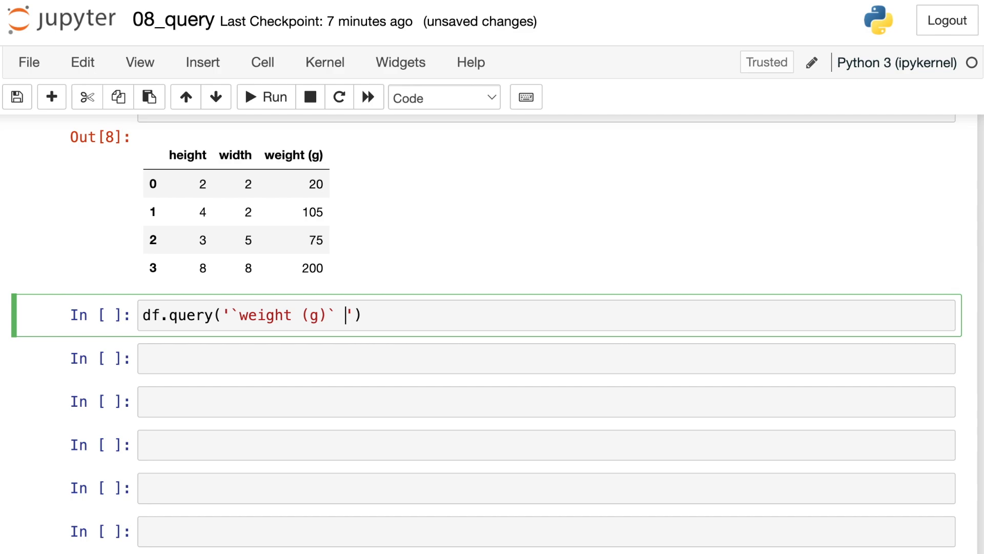
text(> 50)
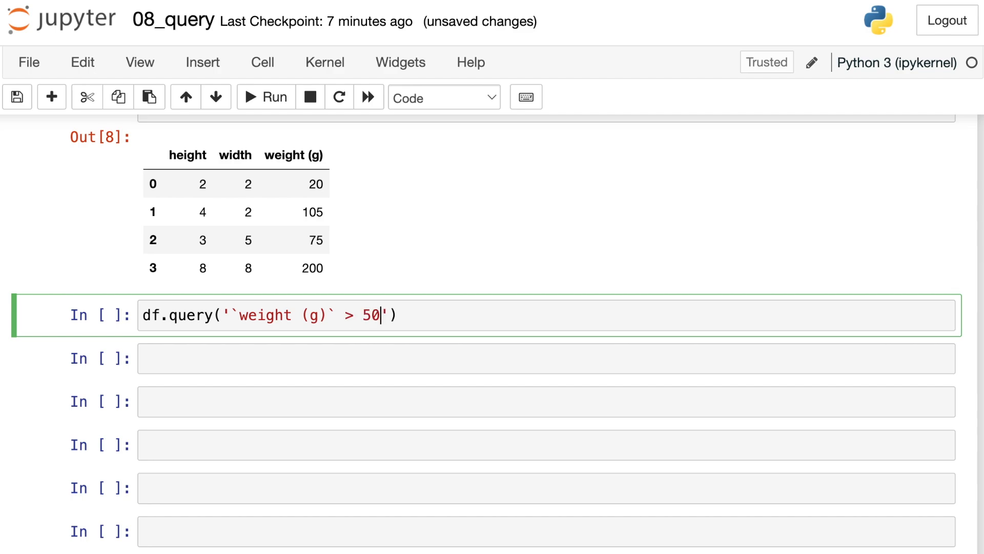
click(265, 96)
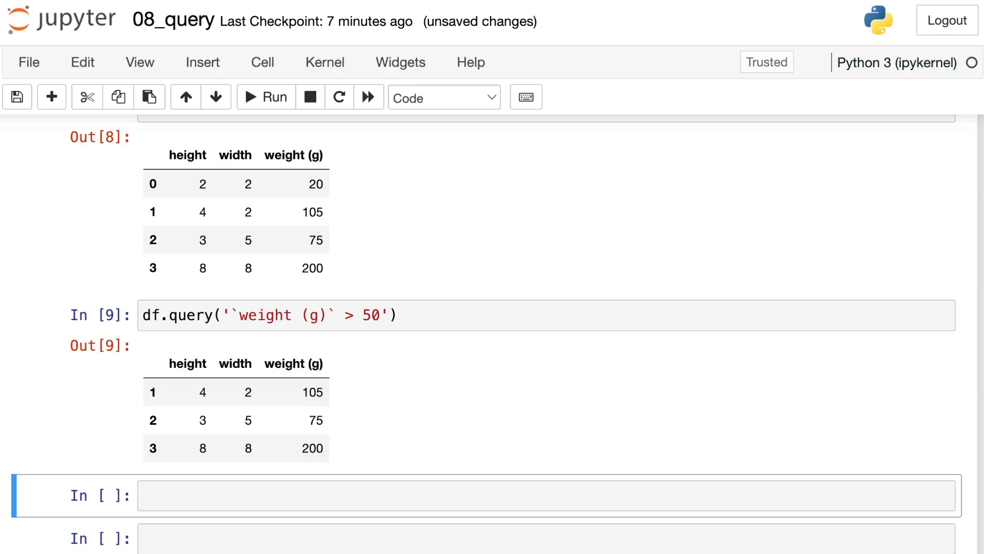
scroll(down, 3)
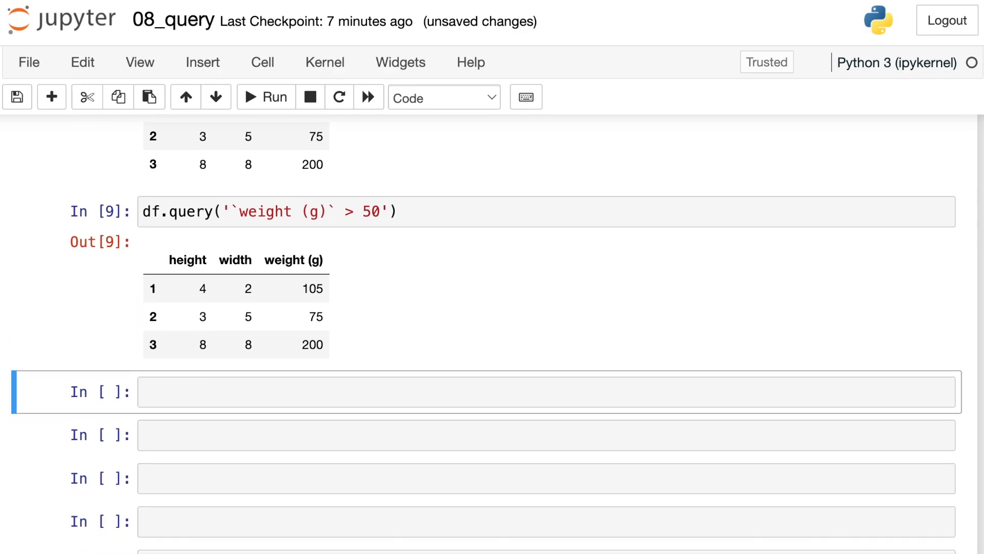
mouse_move(245, 200)
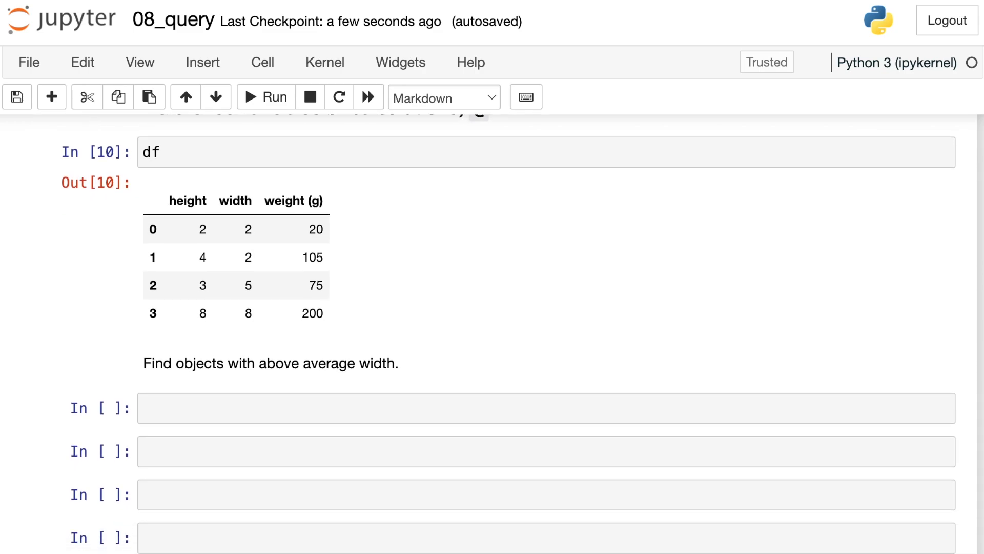
Compute avg_width = df.width.mean() and display its value, 4.25
scroll(up, 3)
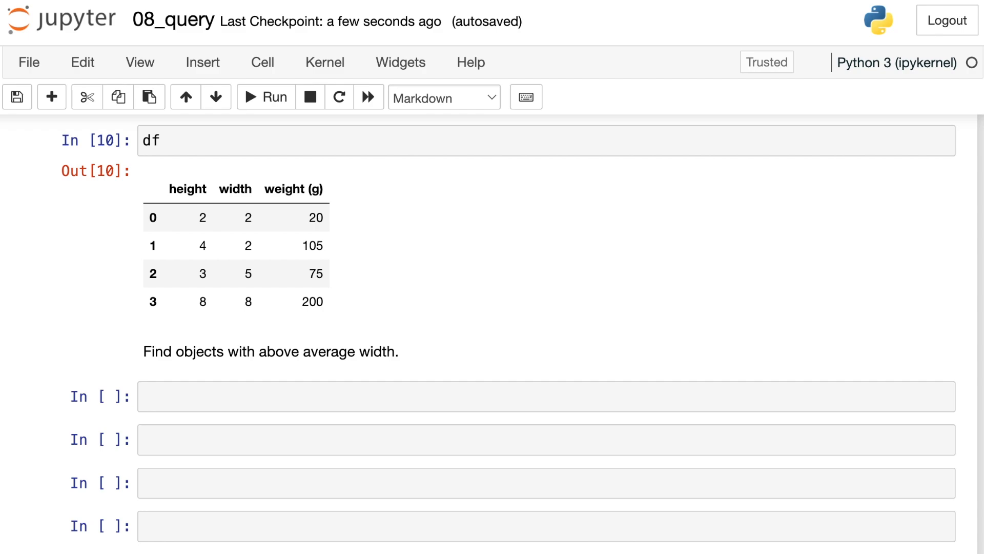
scroll(down, 3)
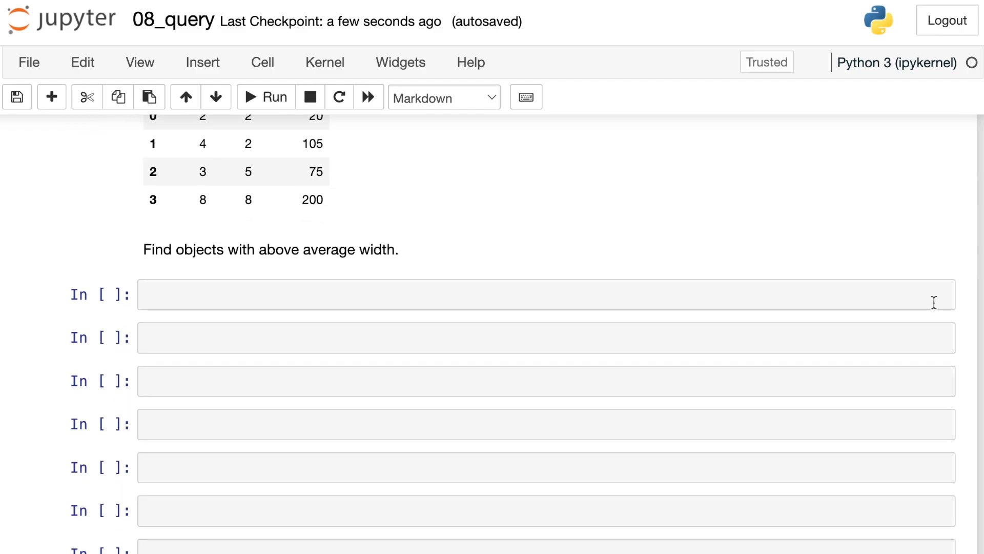
text(avg)
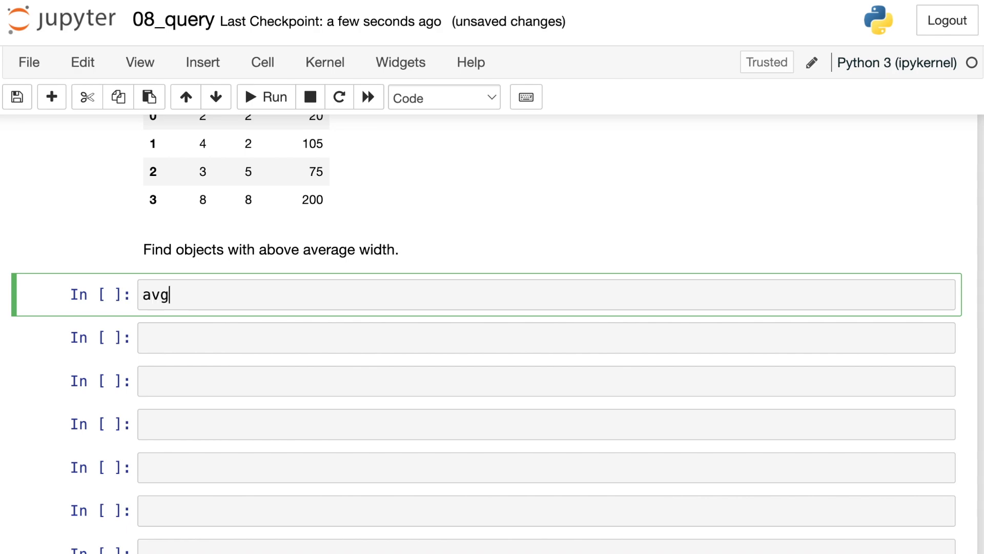
text(_width =)
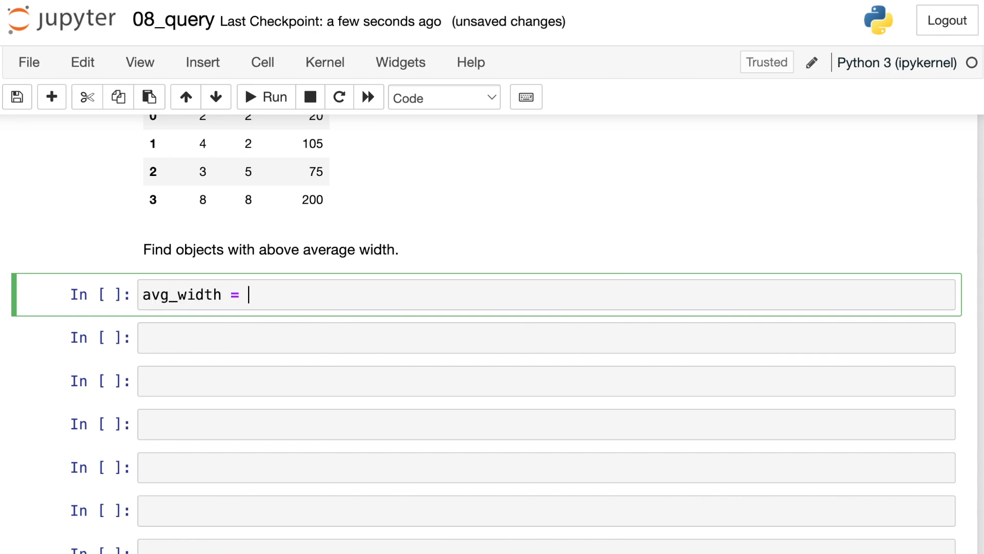
text(df.wid)
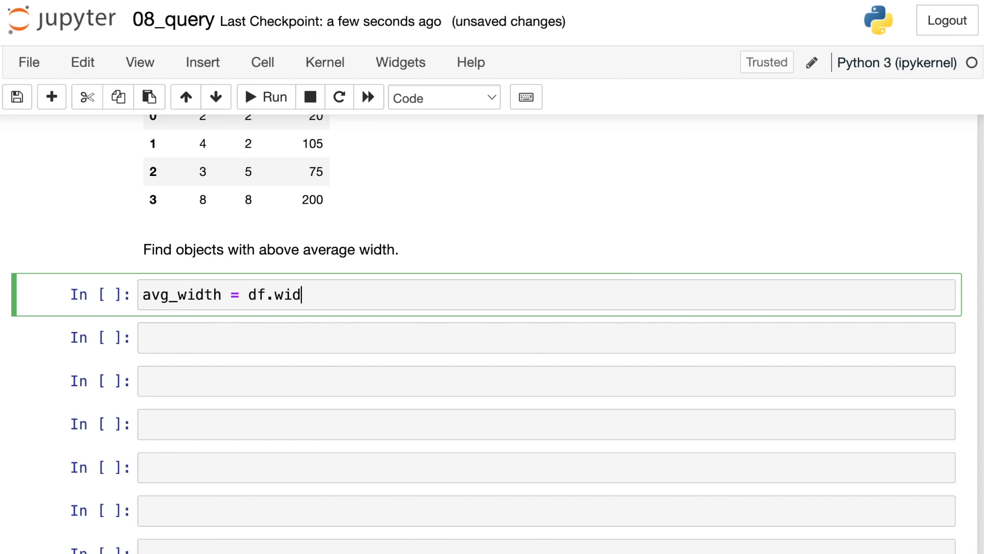
text(th.mean())
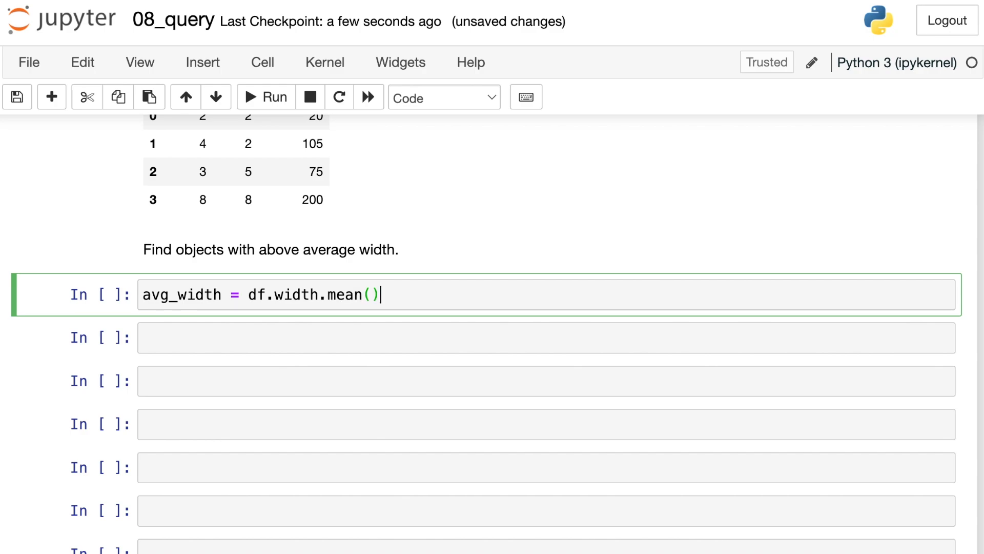
text(avg_wid)
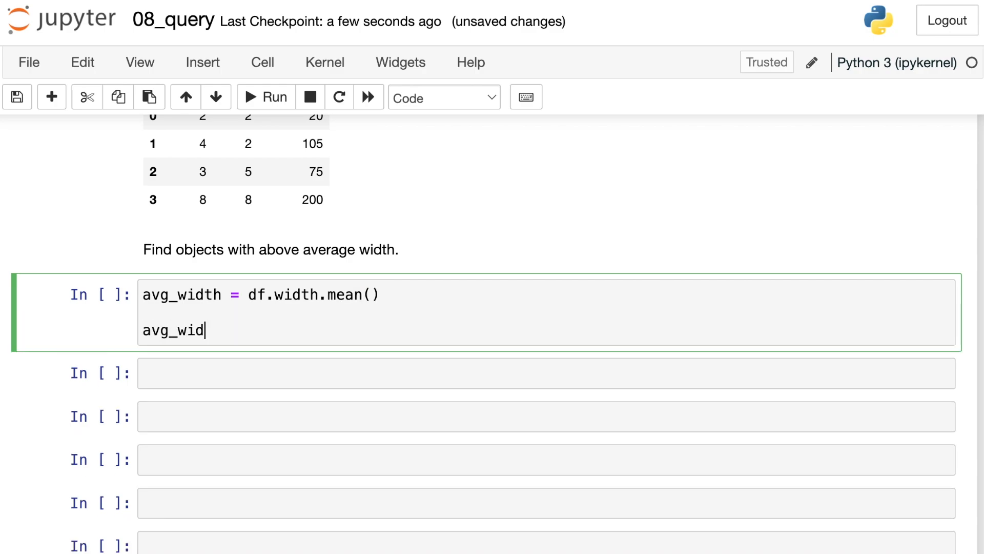
click(265, 96)
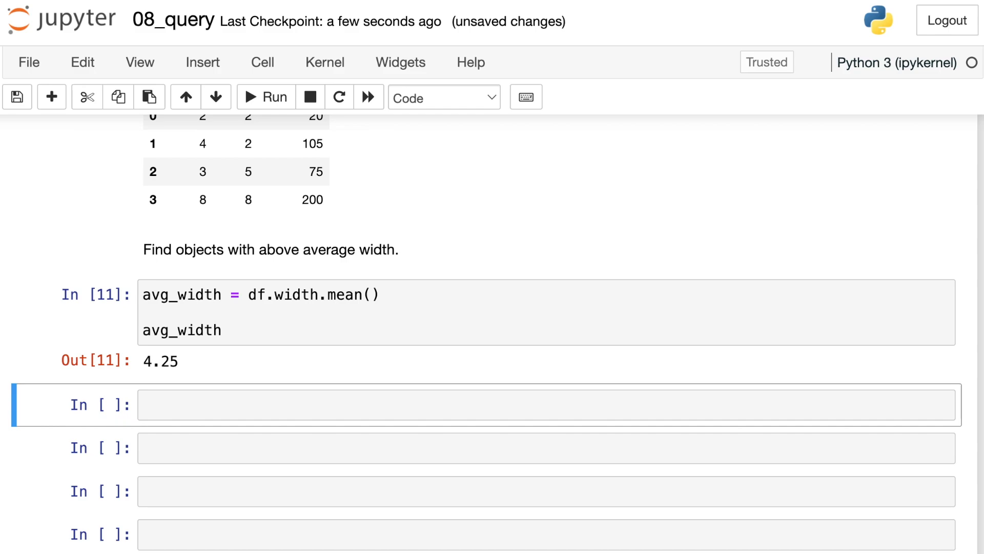
scroll(up, 3)
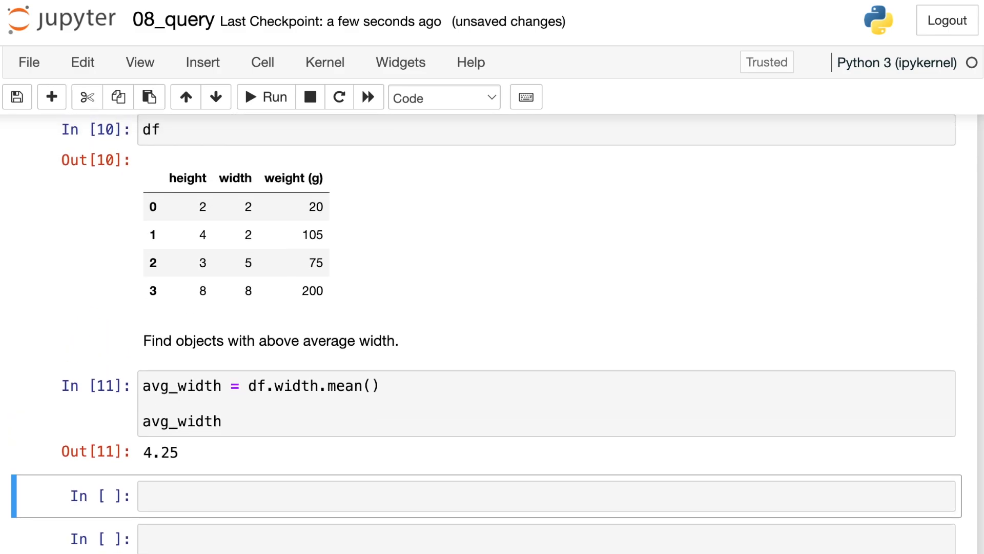
mouse_move(496, 367)
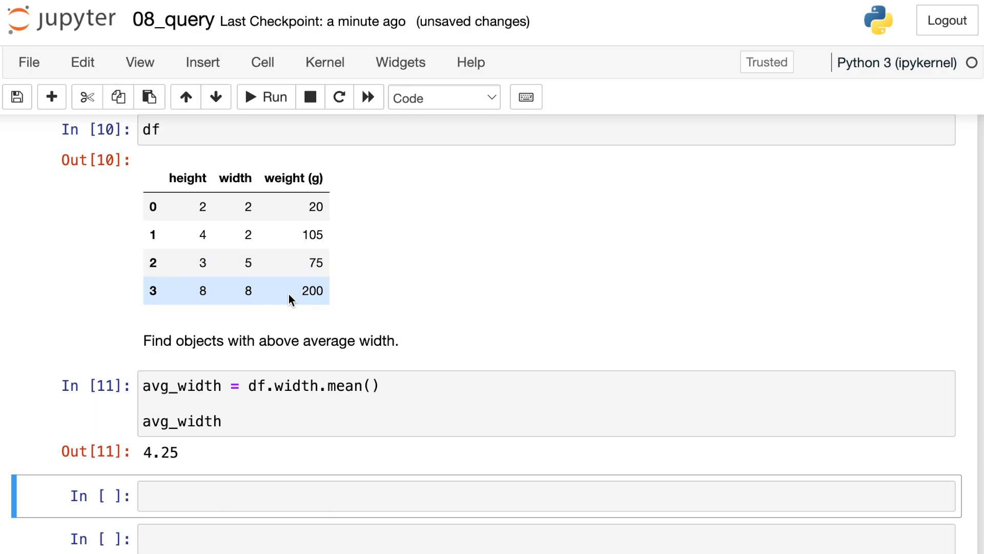
Filter with df[df.width > avg_width] to keep rows 2 and 3
scroll(down, 3)
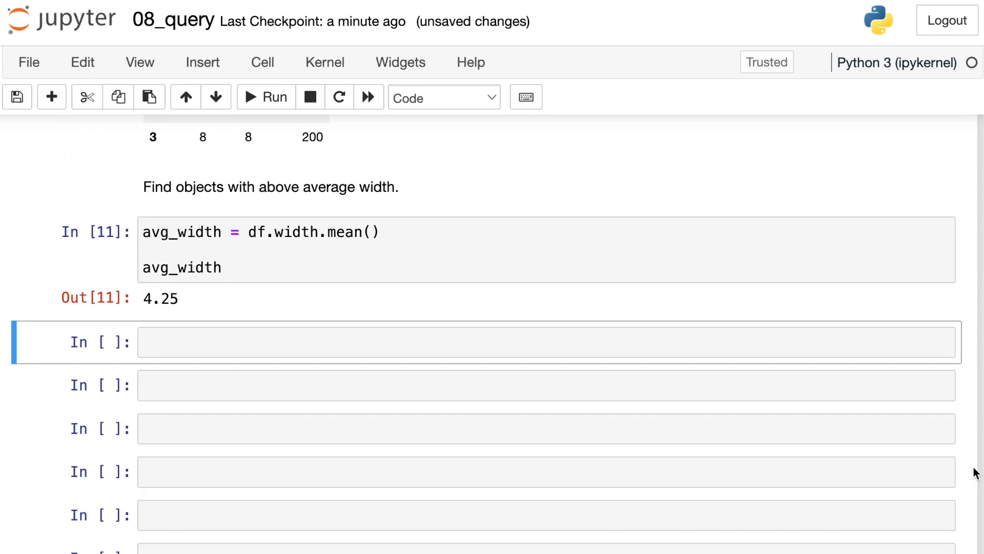
click(440, 342)
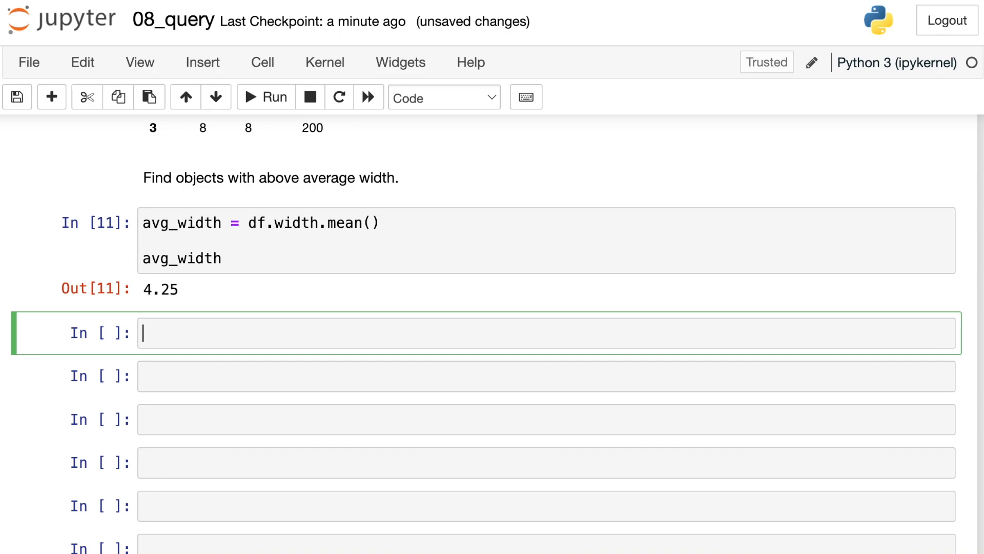
text(df[)
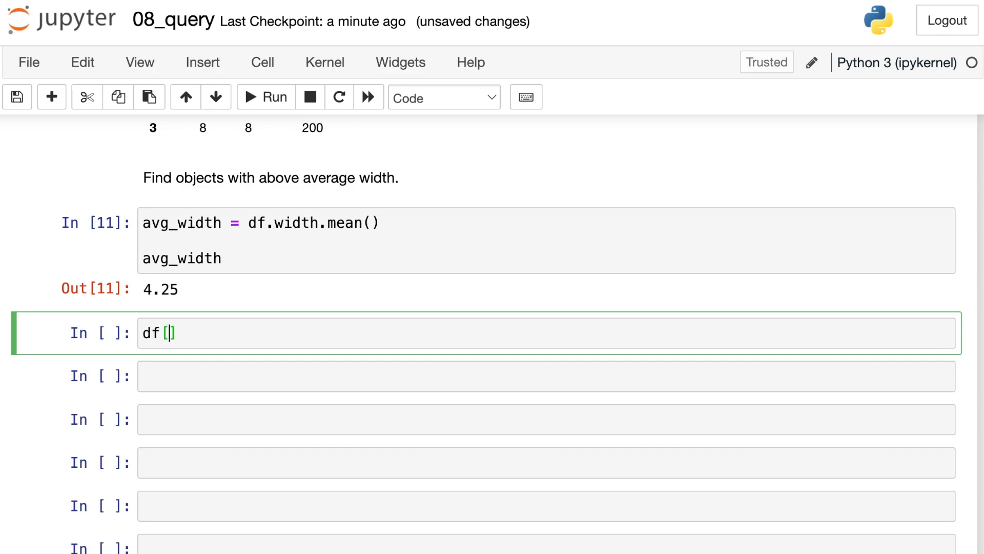
text(df.width)
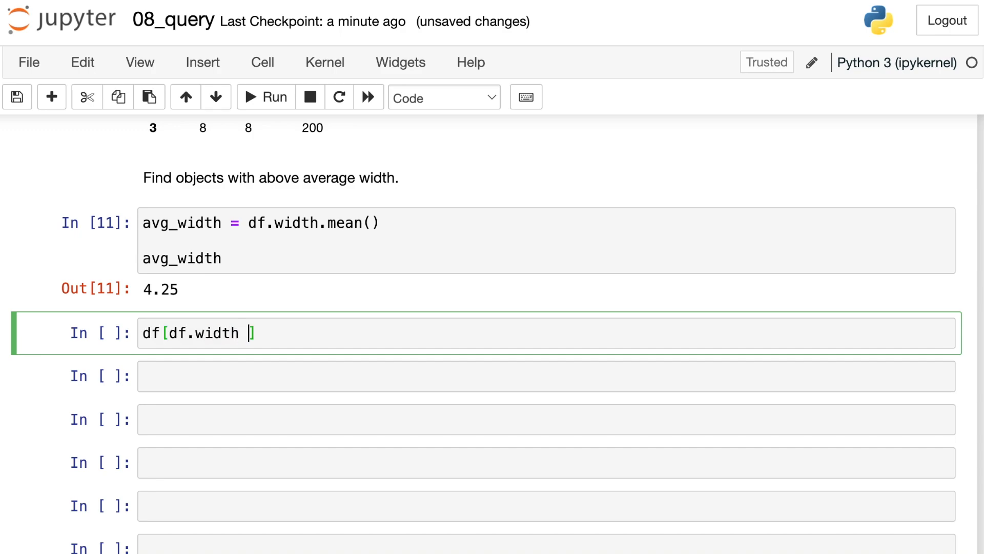
text(> avg_width)
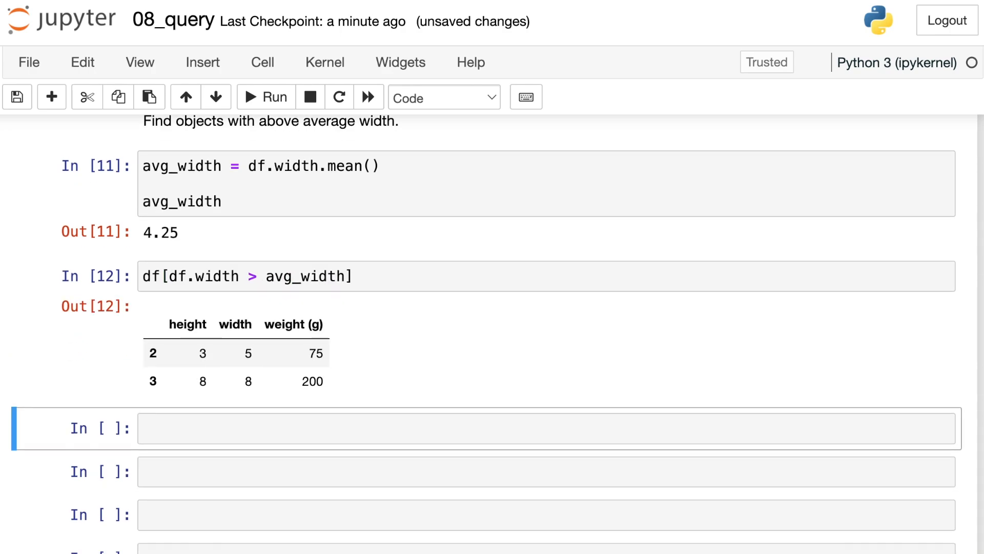
scroll(down, 3)
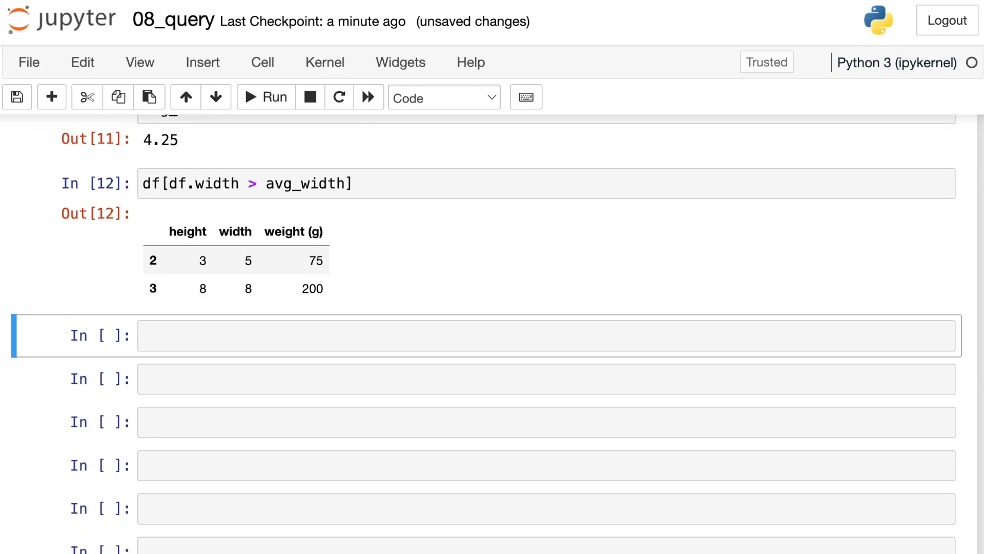
text(df.quer)
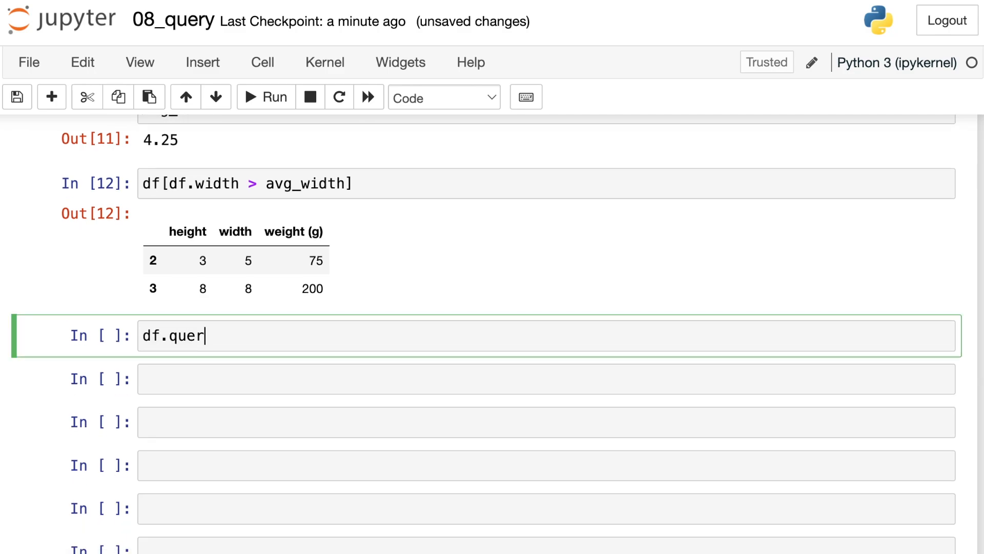
text(y(''))
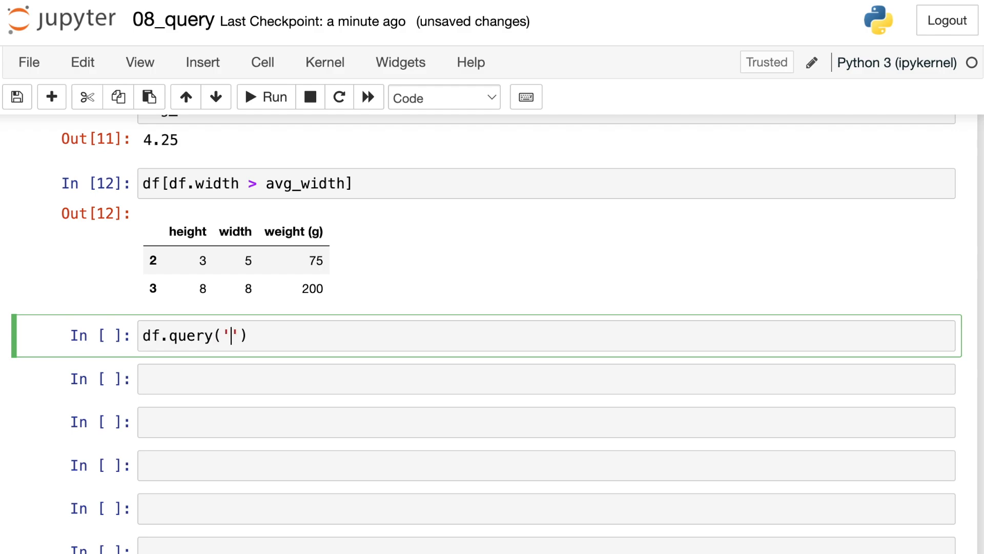
text(width)
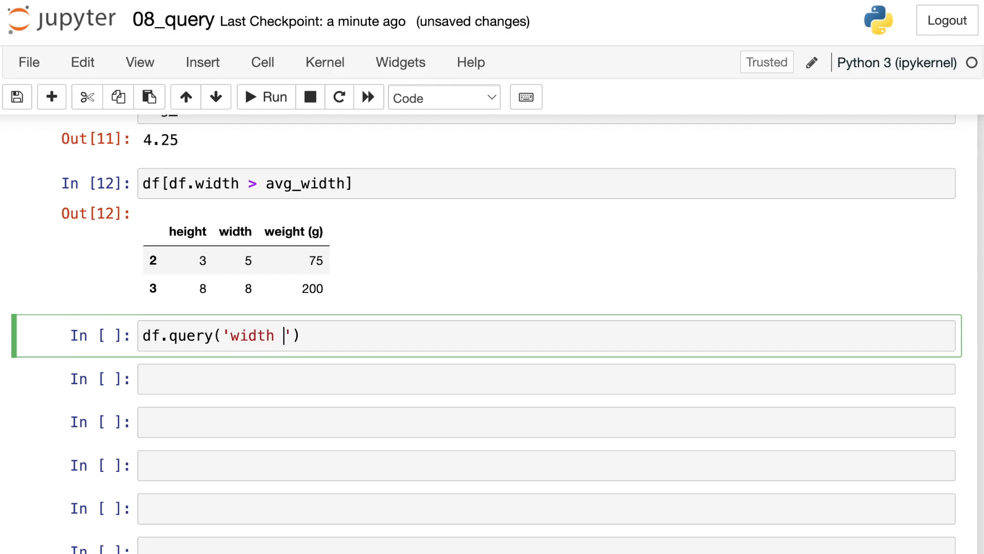
text(>)
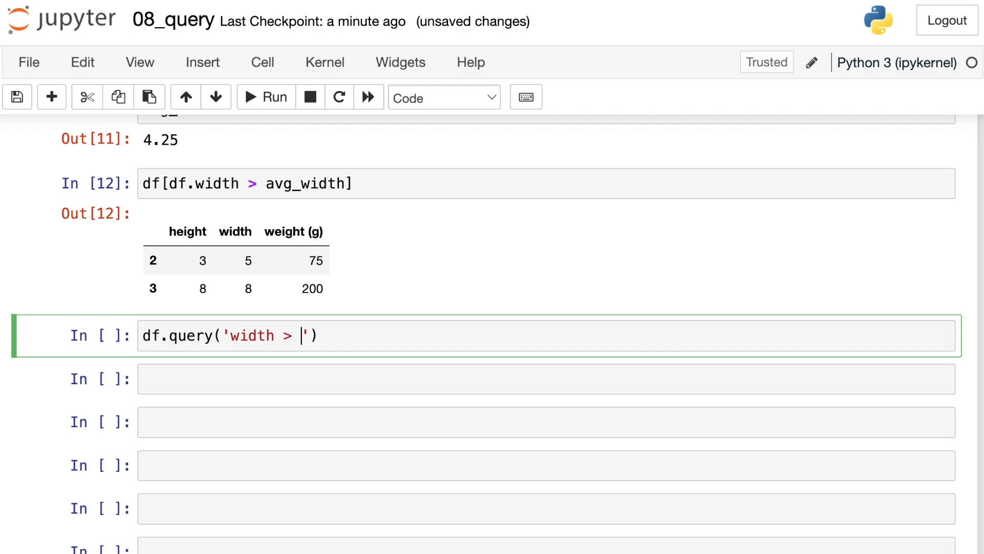
text(avg_w)
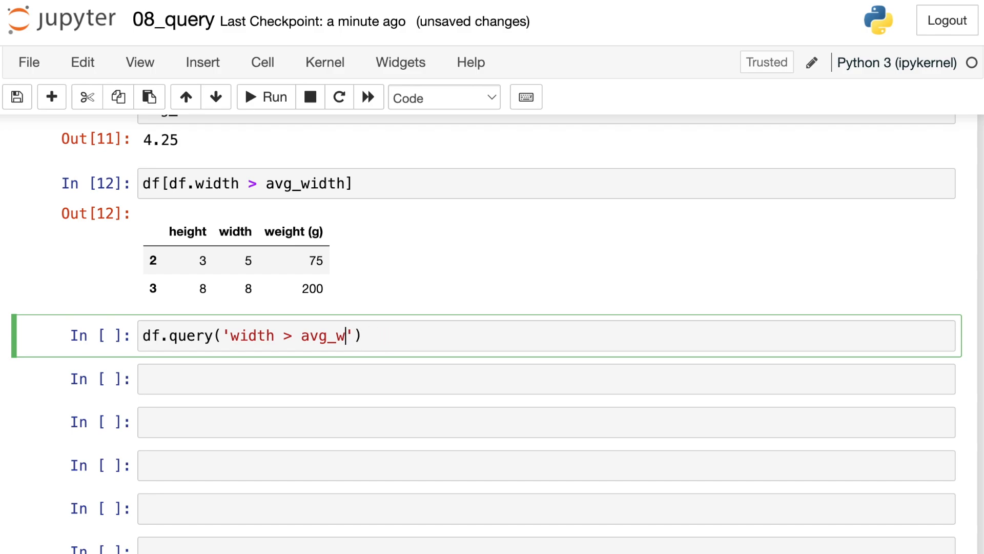
text(idth)
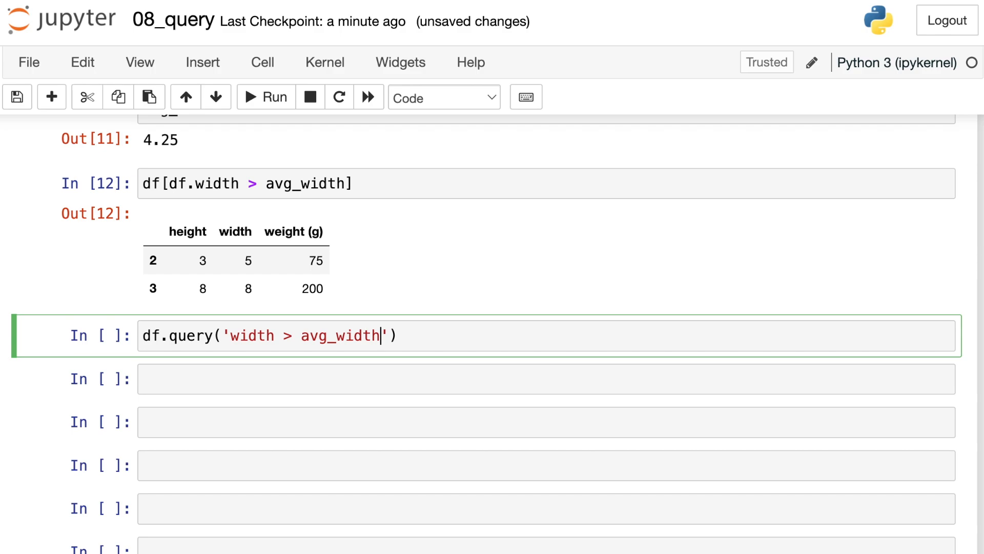
mouse_move(300, 337)
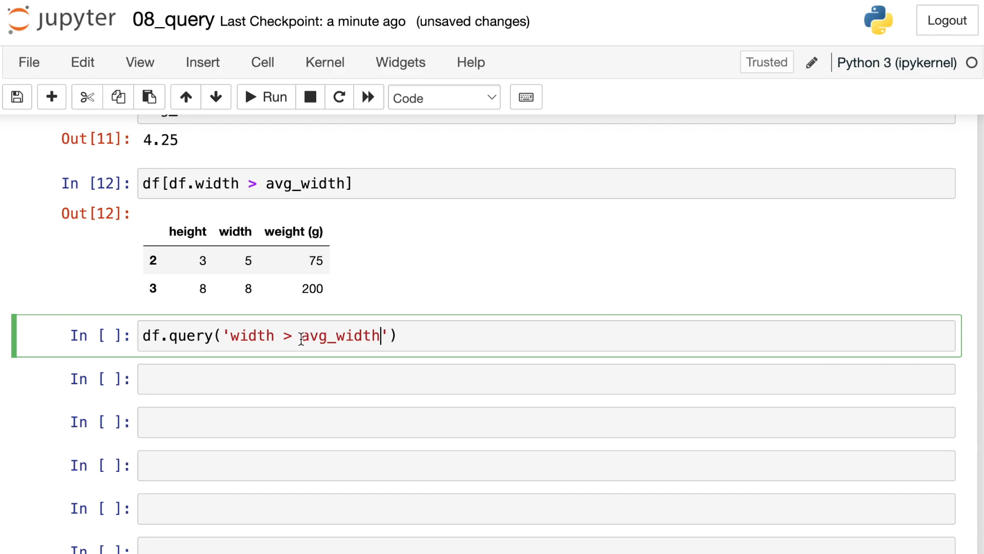
text(@)
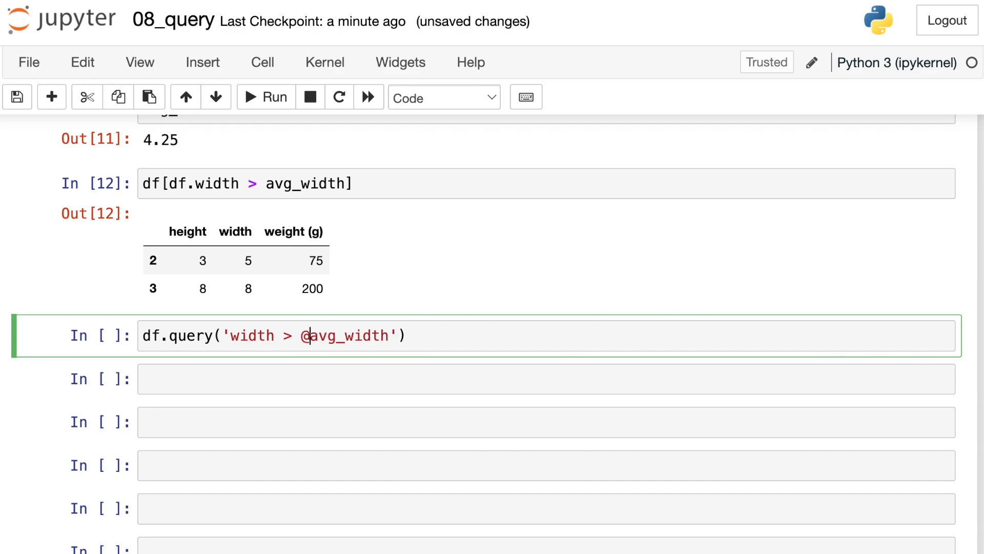
key(End)
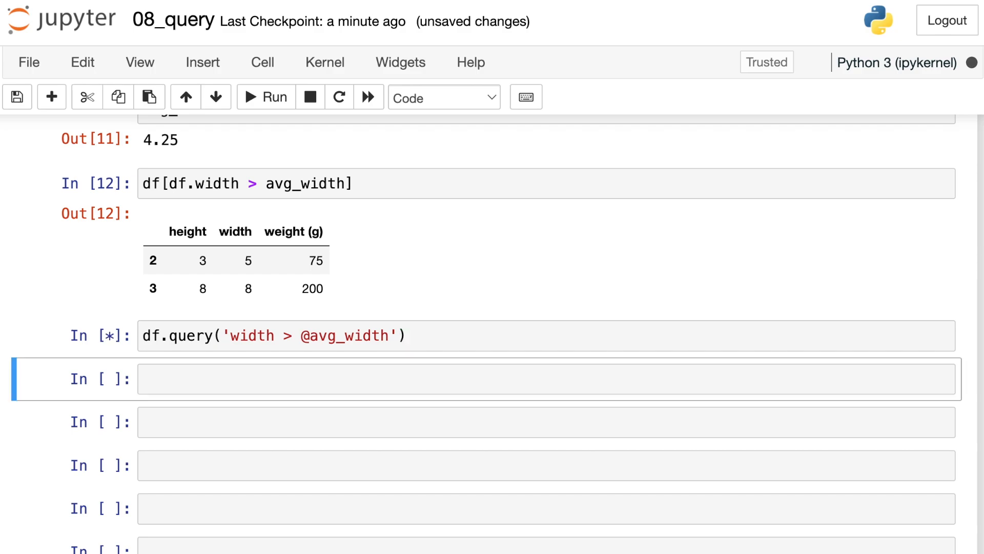
click(265, 97)
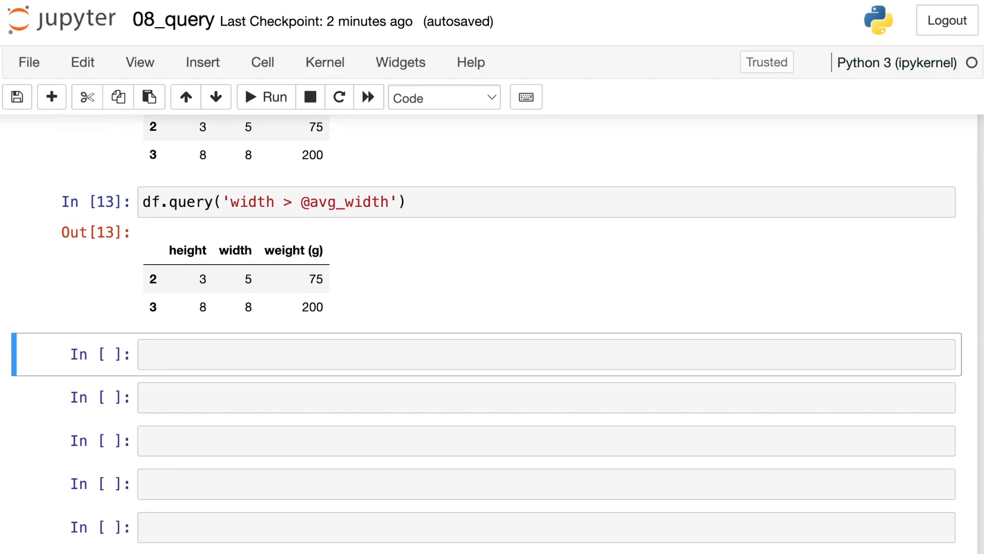
click(440, 354)
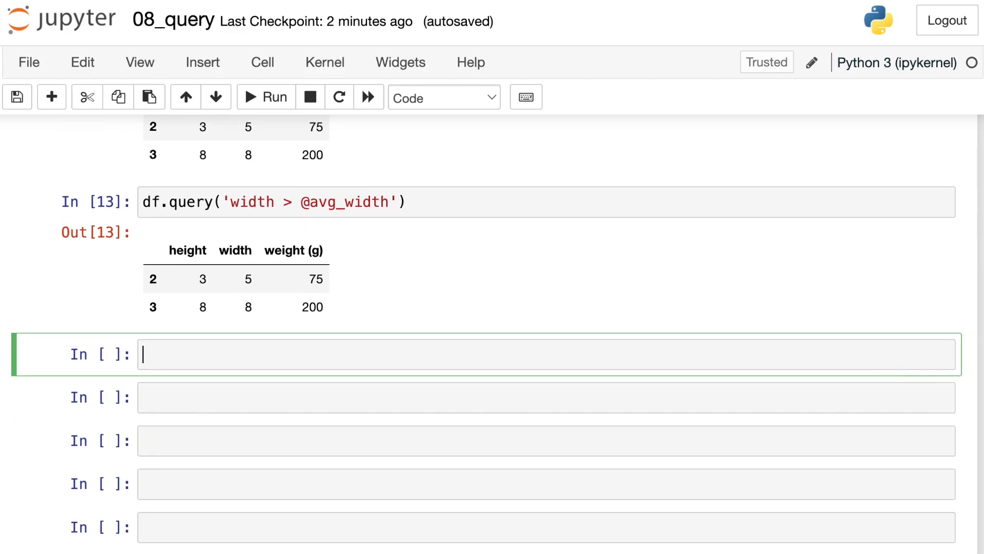
text(df.que)
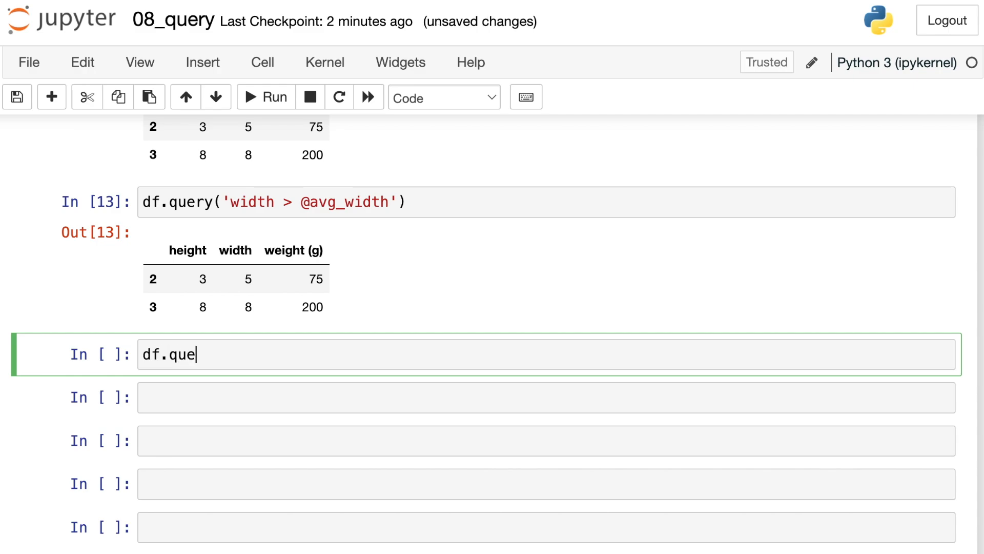
text(ry('wi')
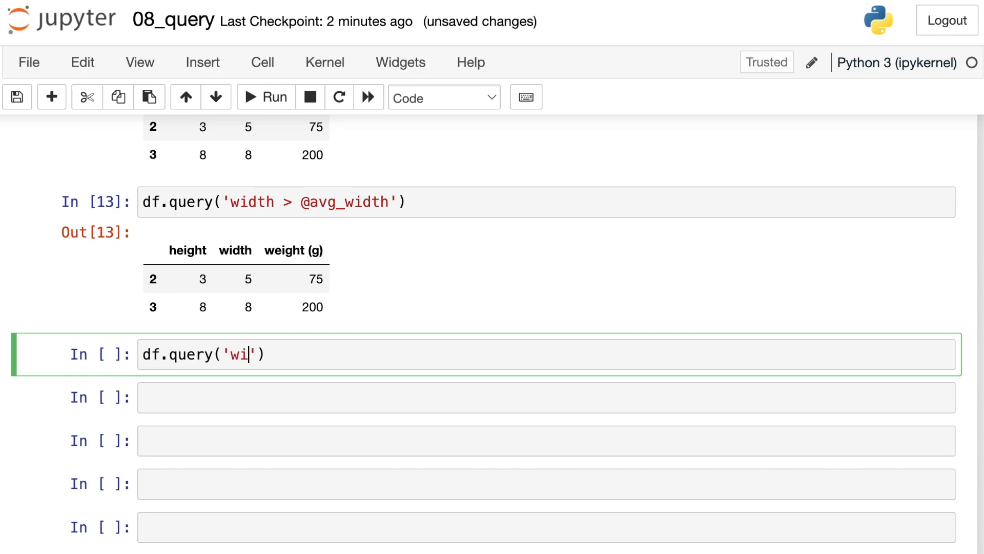
text(dth >)
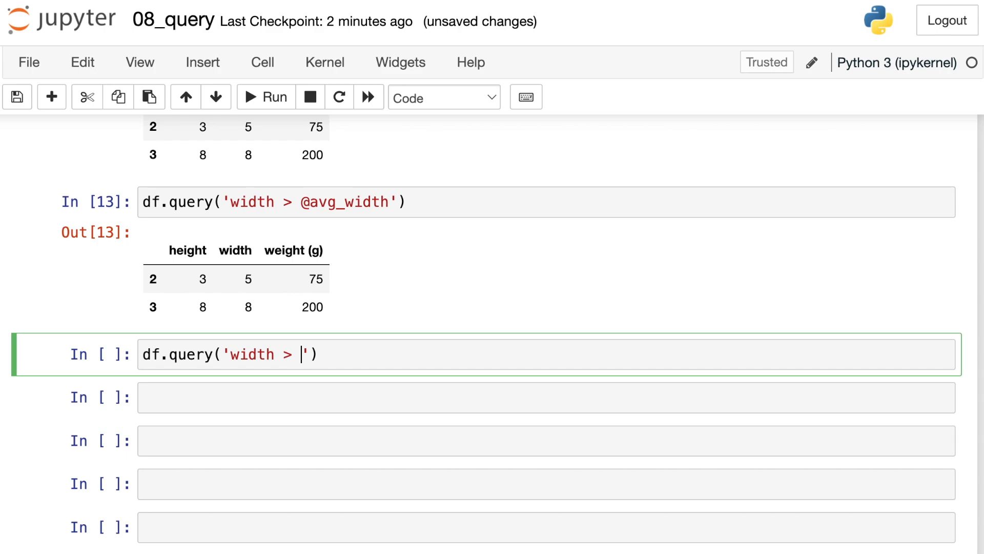
text(@df.)
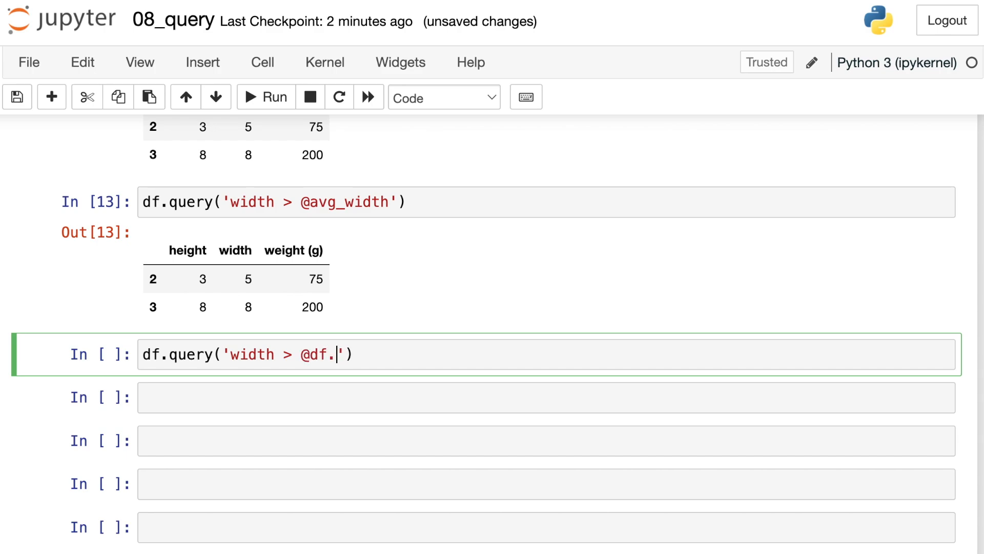
text(width.mean()
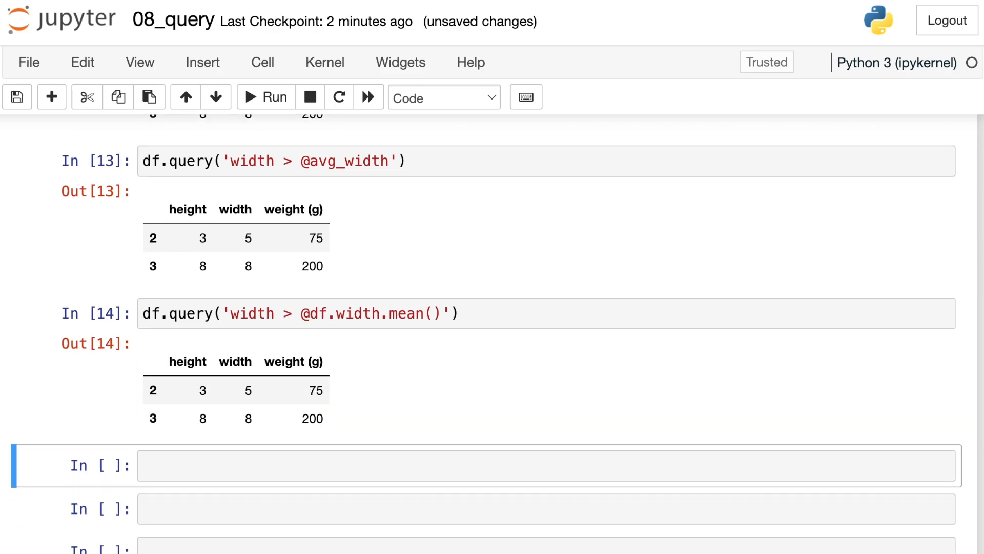
scroll(up, 3)
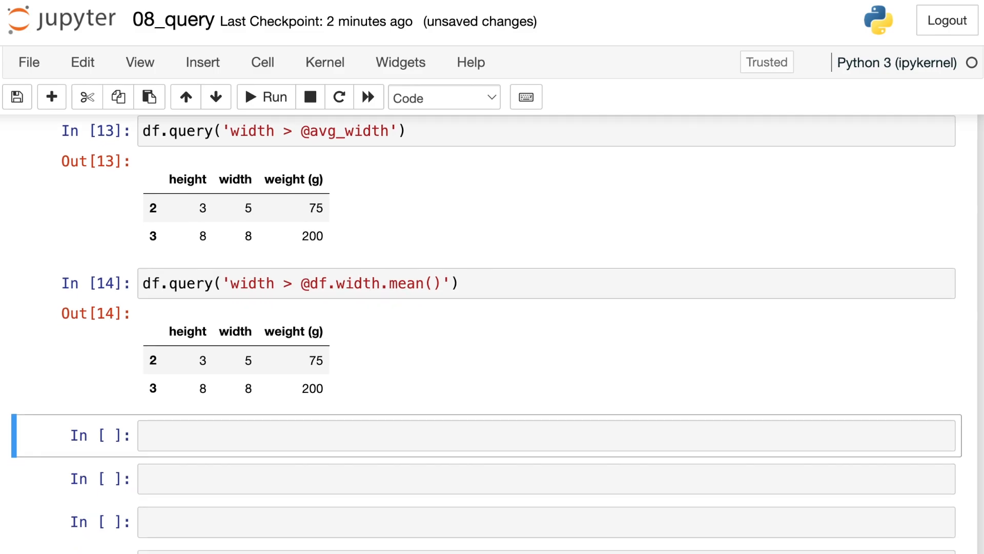
click(311, 283)
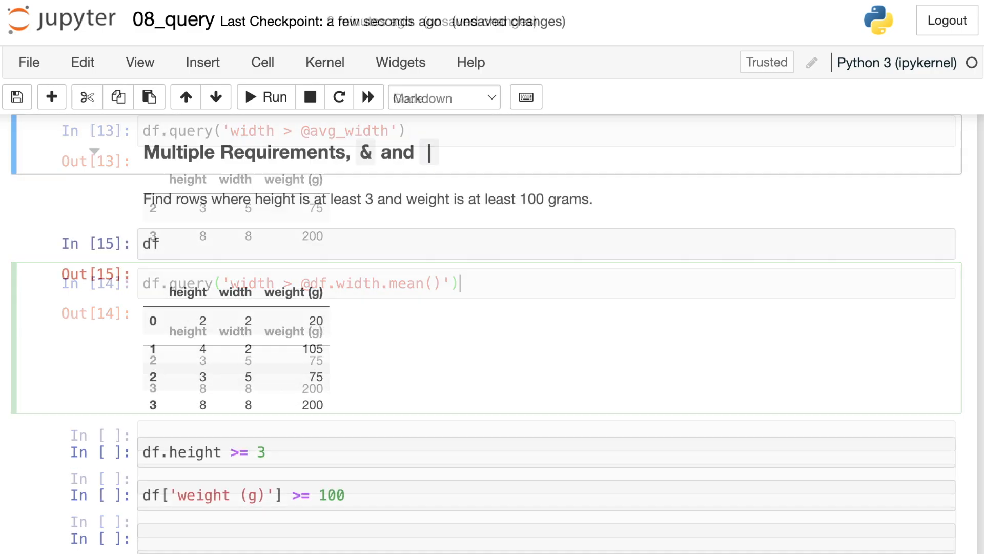
Run the df.height >= 3 and df['weight (g)'] >= 100 cells to show per-row True/False results
scroll(down, 3)
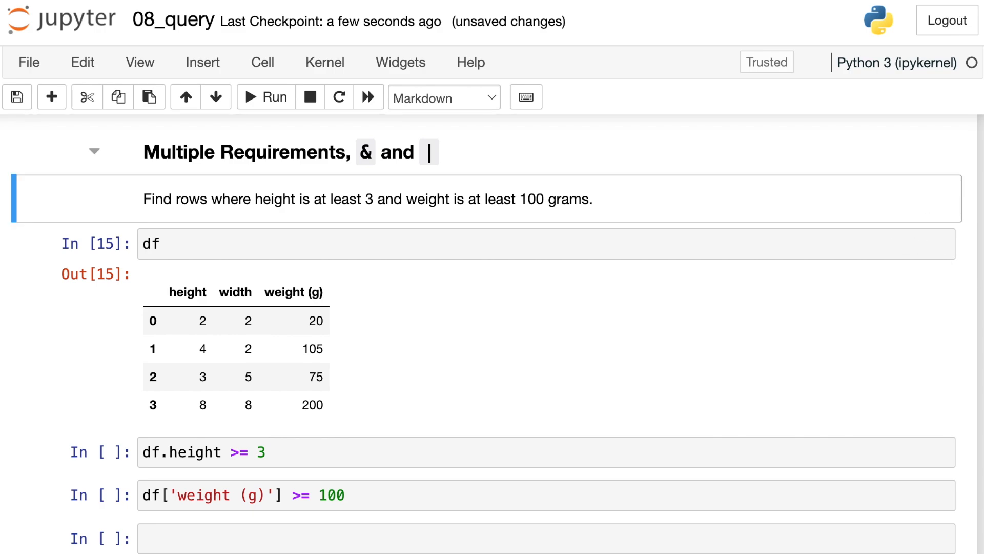
mouse_move(969, 268)
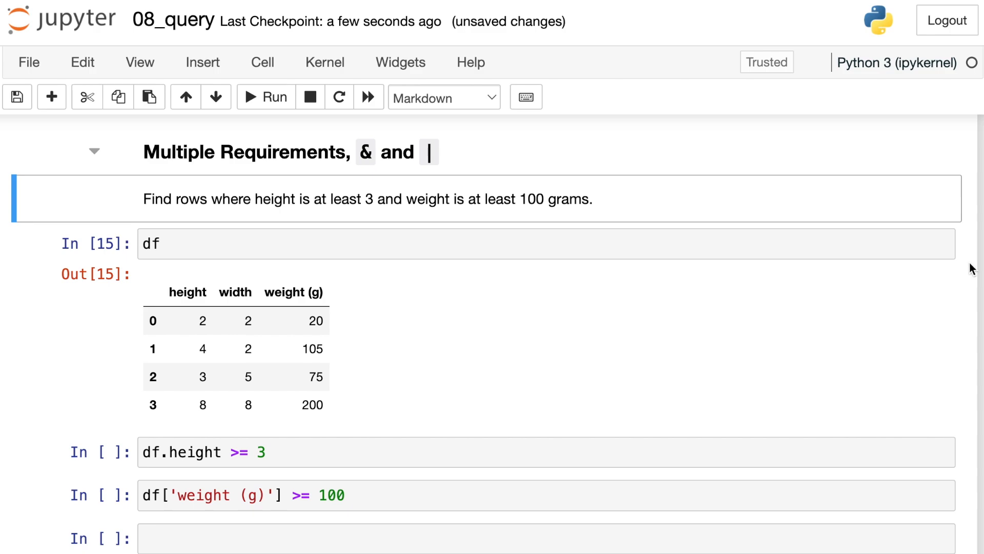
scroll(down, 3)
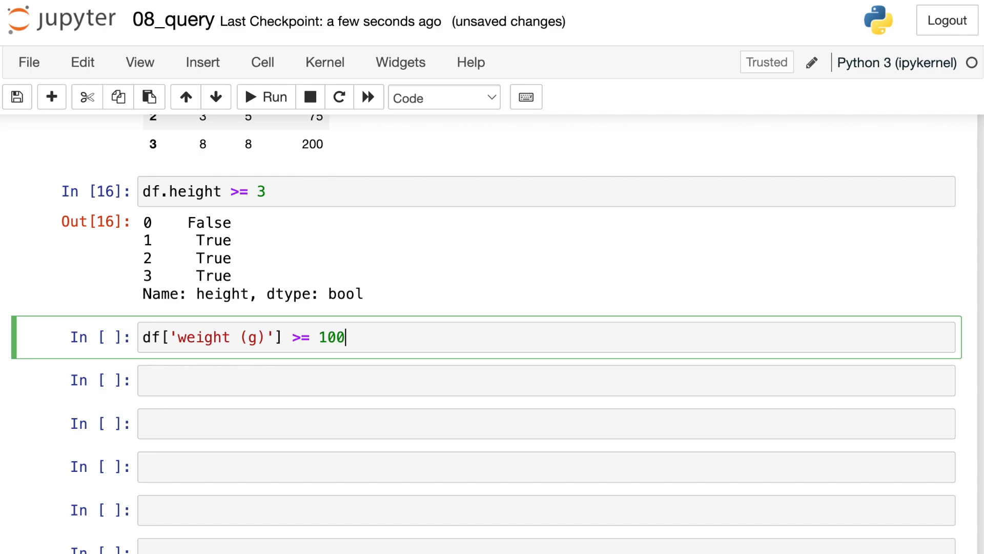
click(265, 97)
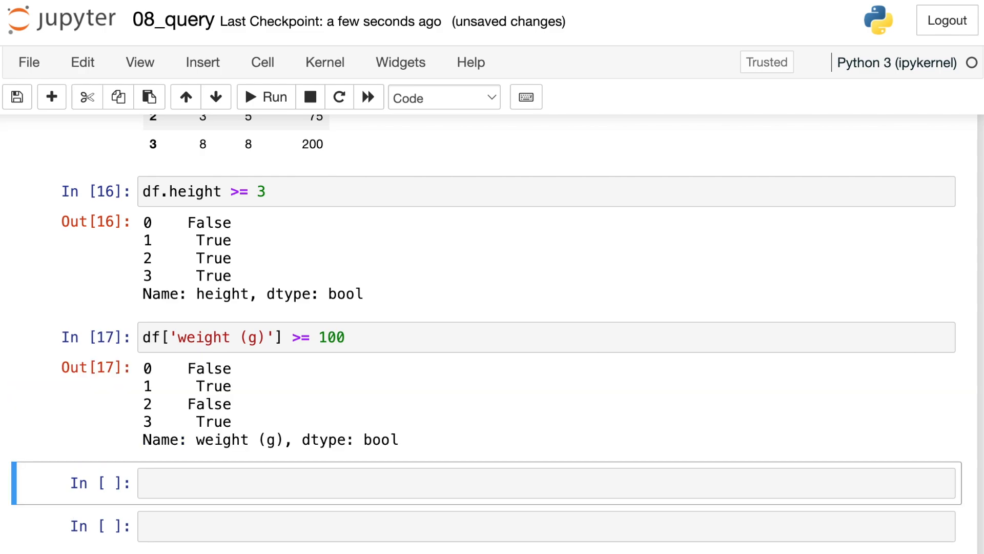
scroll(down, 3)
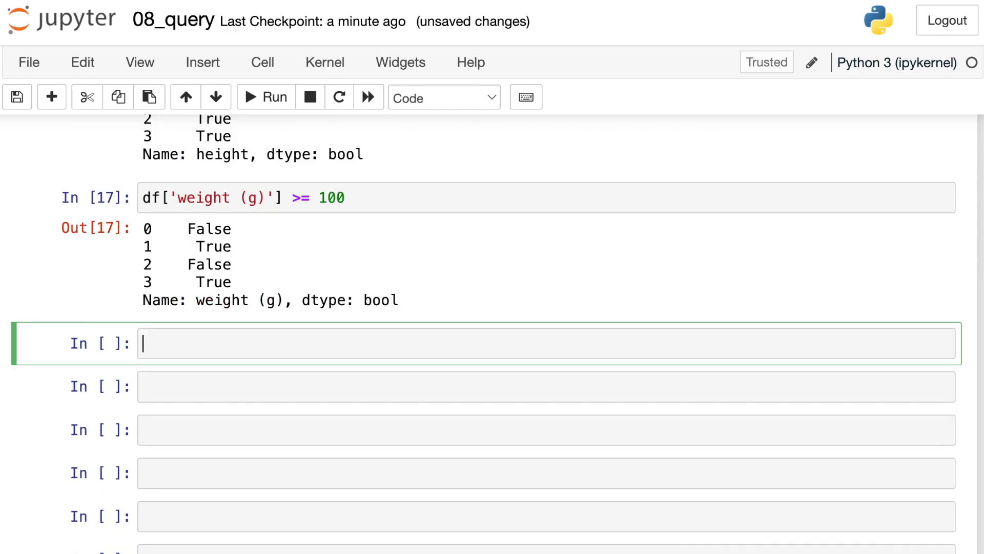
Filter with df[(df.height >= 3) & (df['weight (g)'] >= 100)] to keep rows 1 and 3
text(df[])
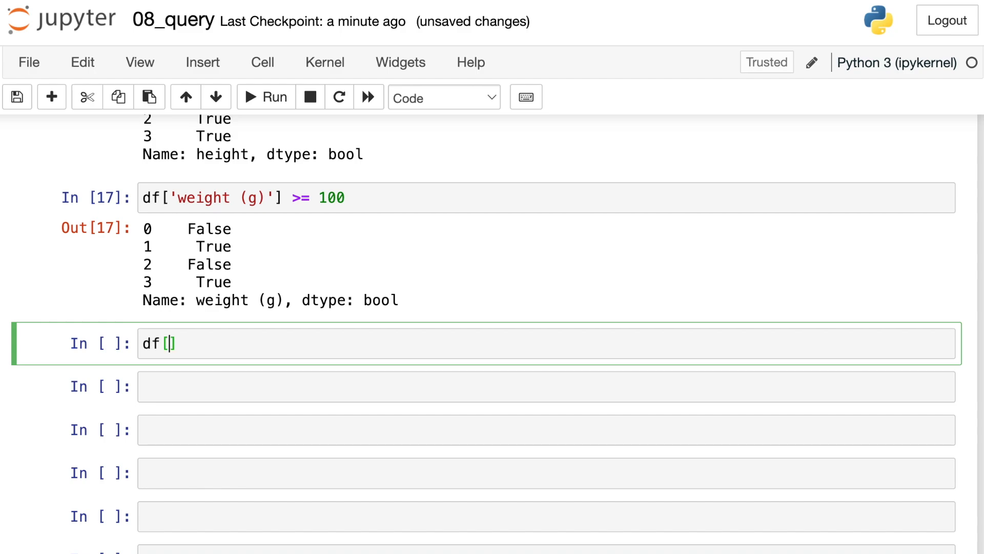
text(()
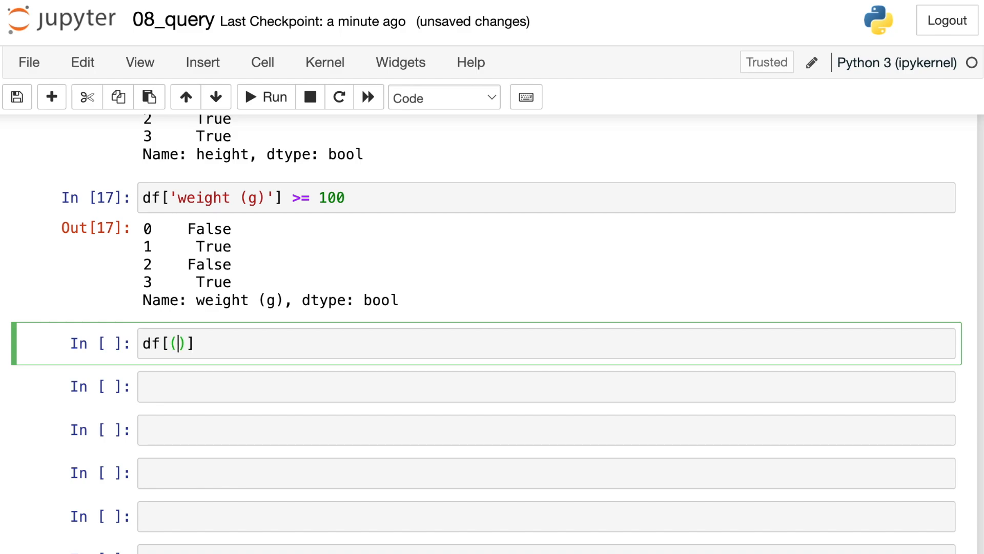
text(df.heigth)
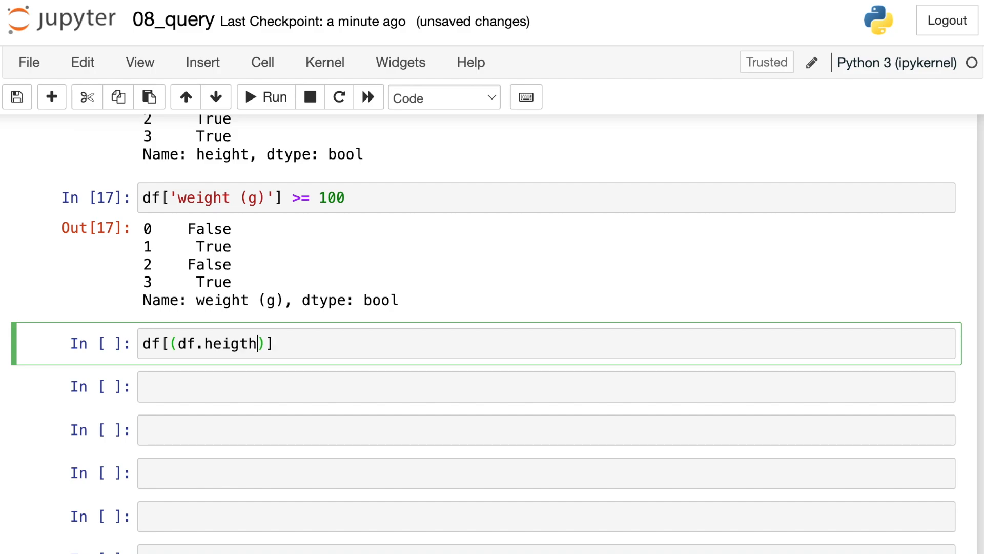
text(> =)
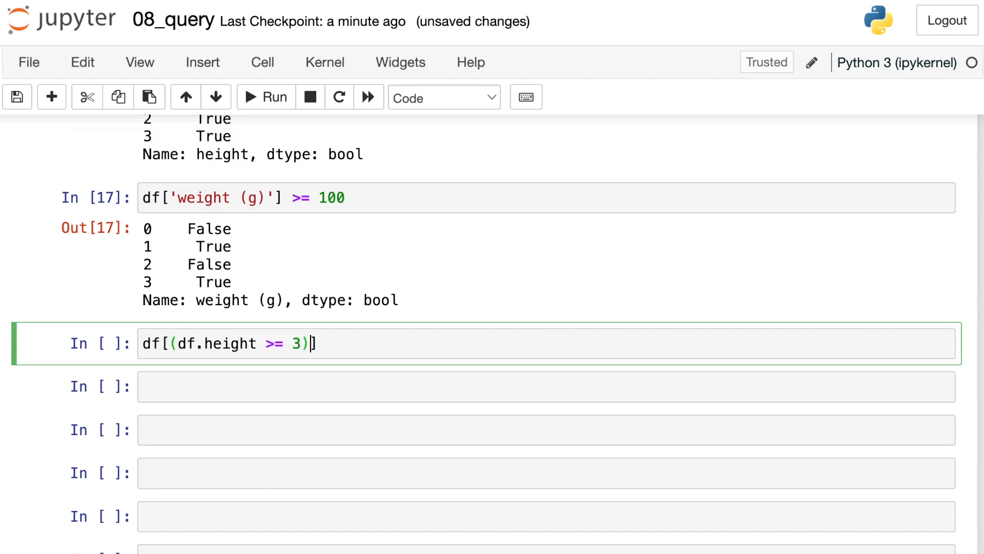
text(&)
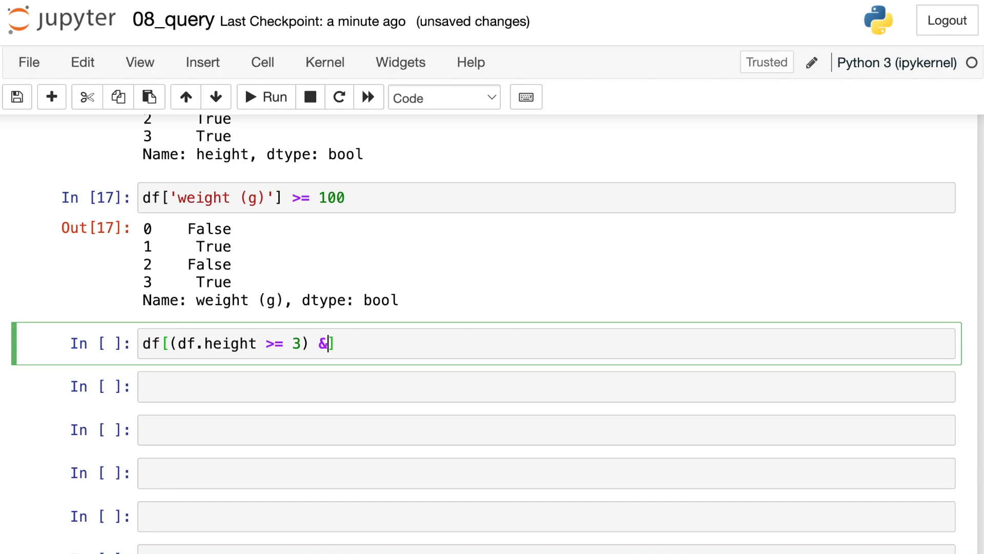
text(())
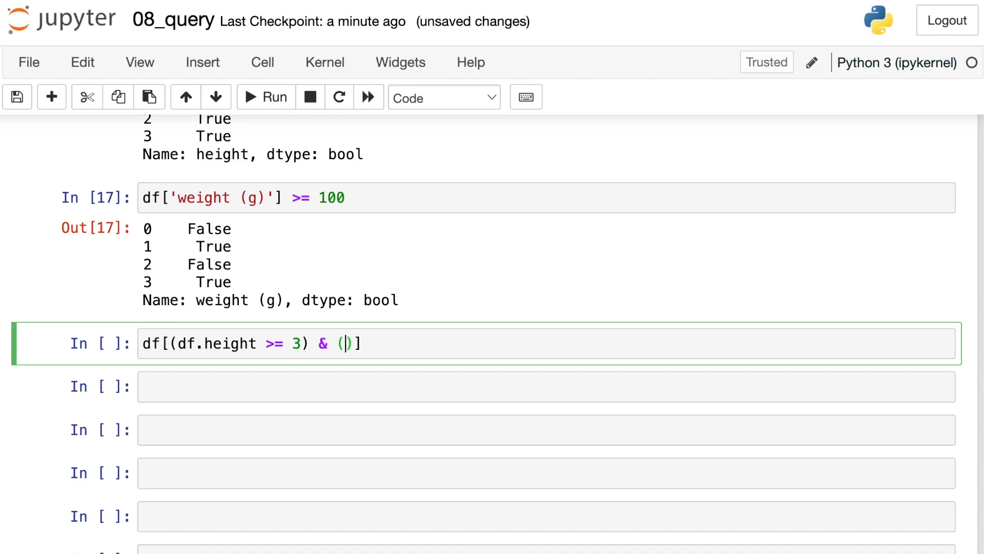
text(df[')
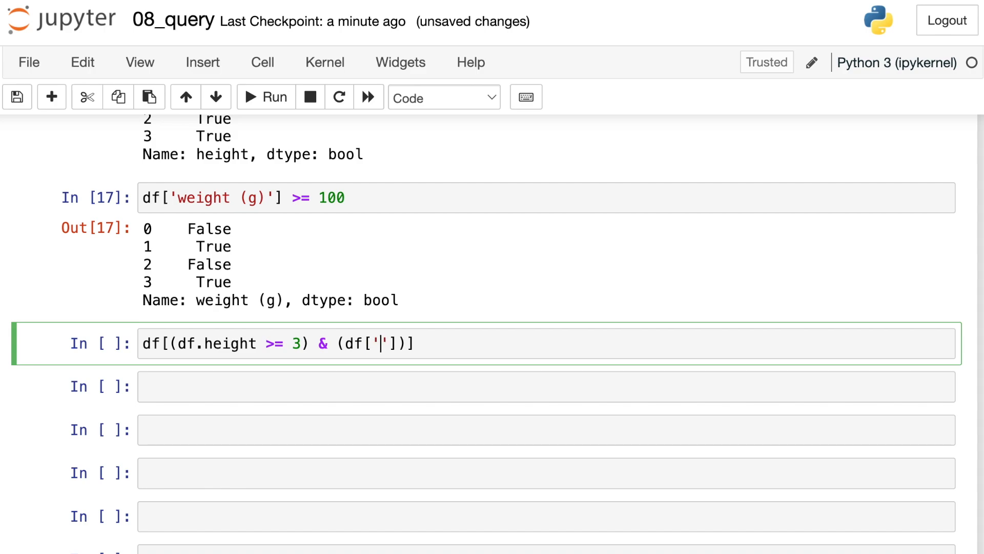
text(weight (g)
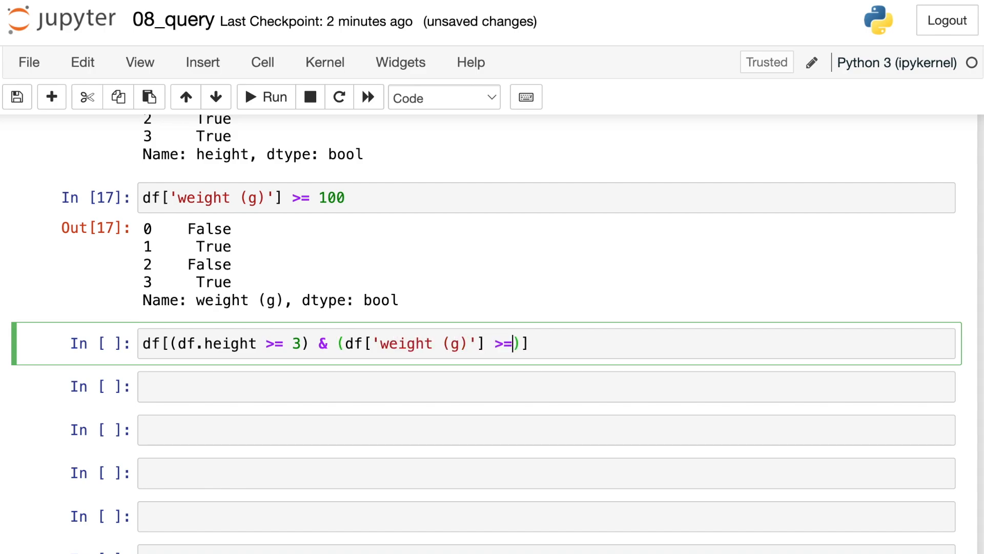
text(100)
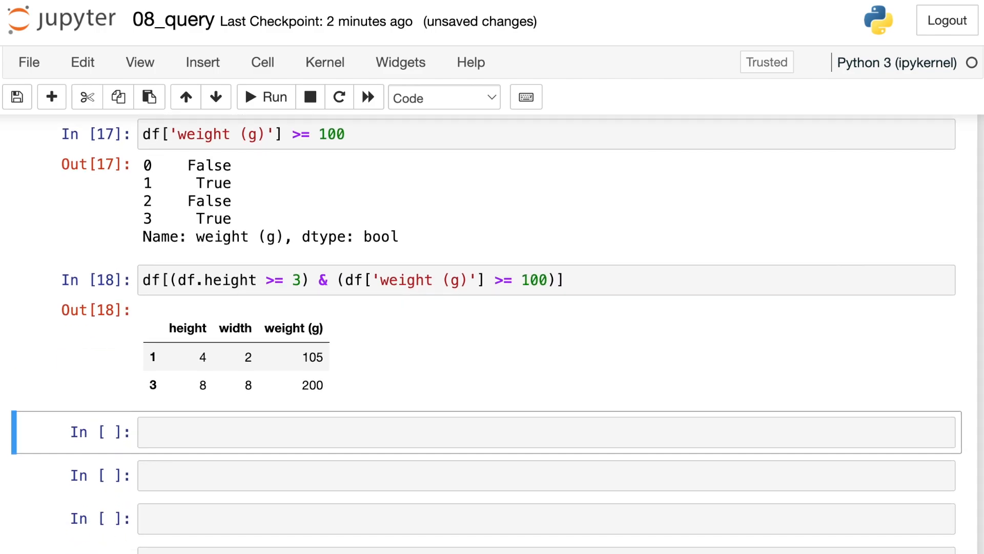
mouse_move(371, 369)
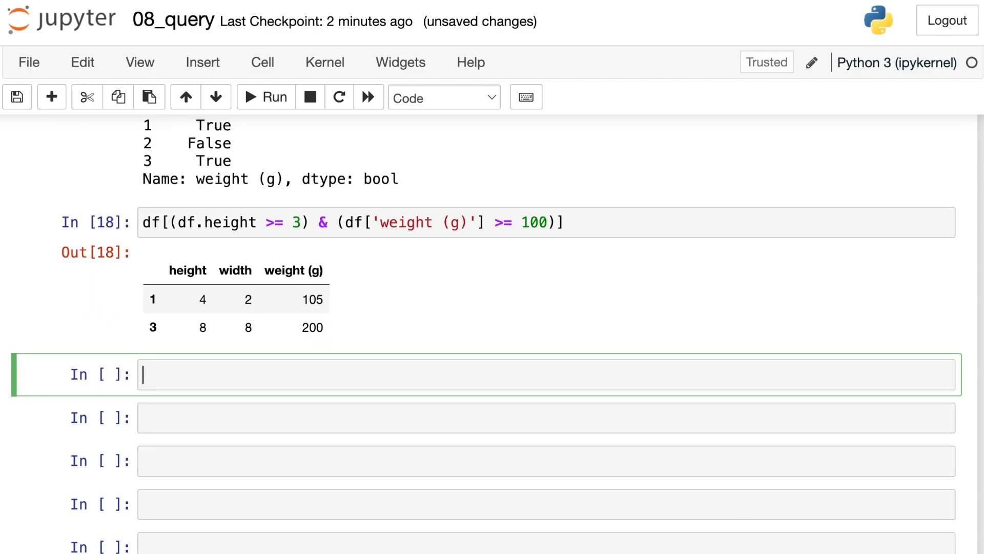
Run df.query('height >= 3 & `weight (g)` >= 100') as one string, returning rows 1 and 3
text(df)
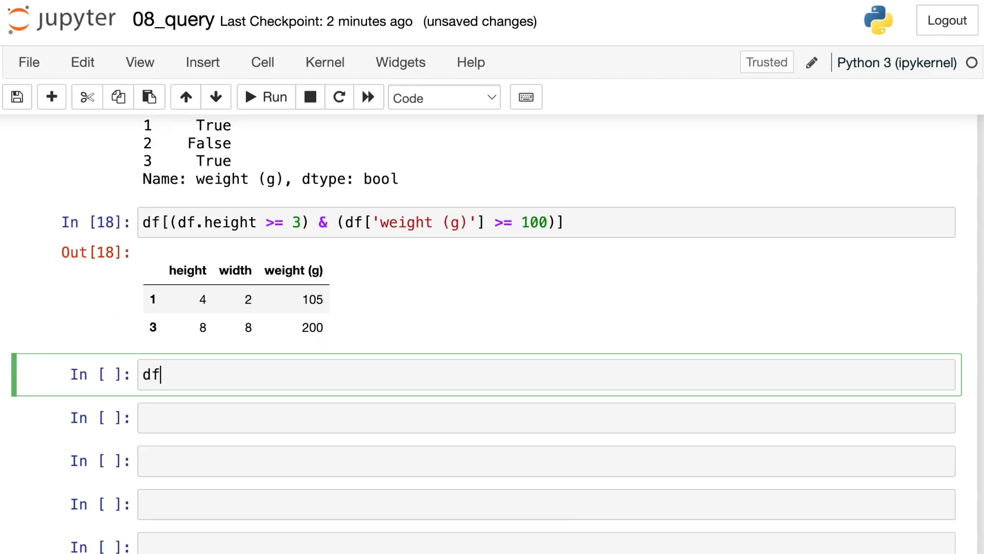
text(.query)
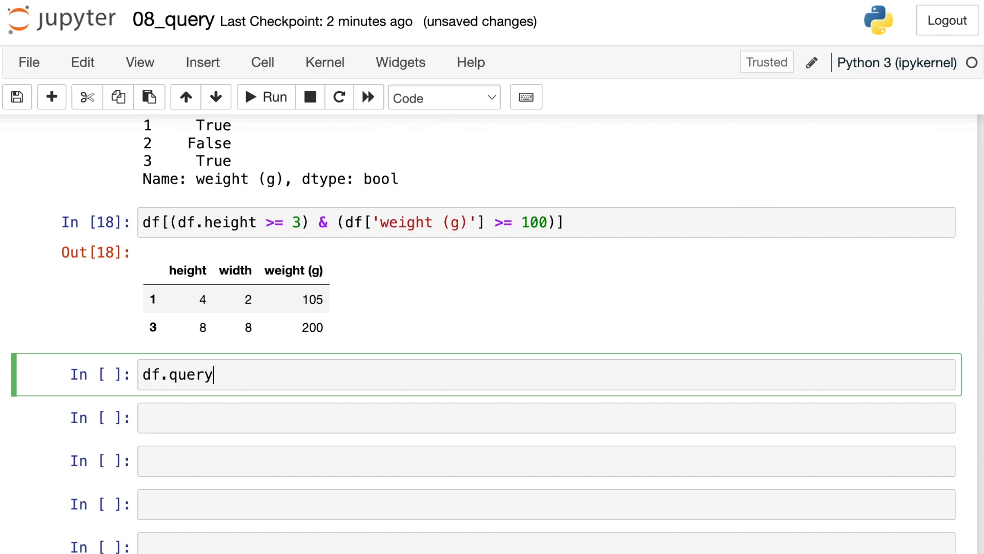
text(())
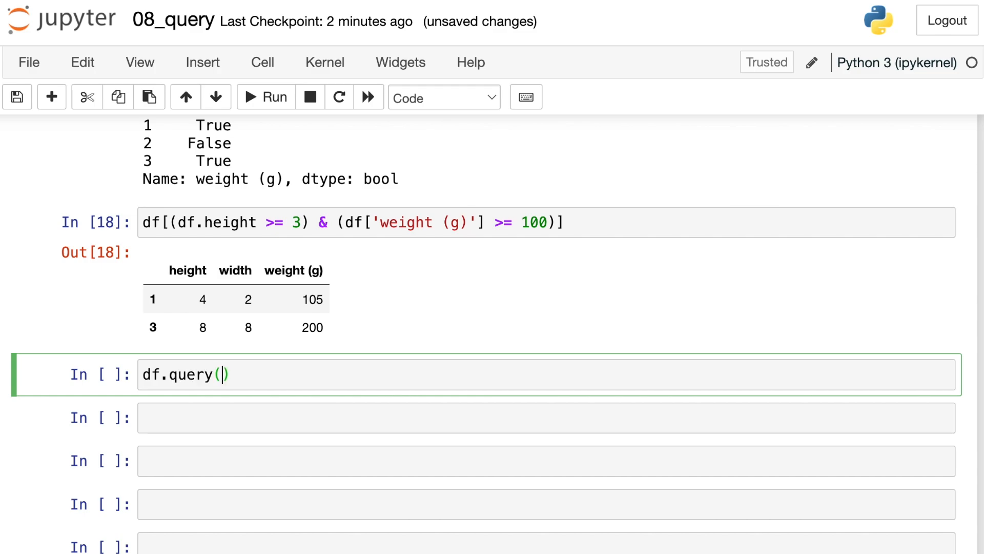
text('heigh')
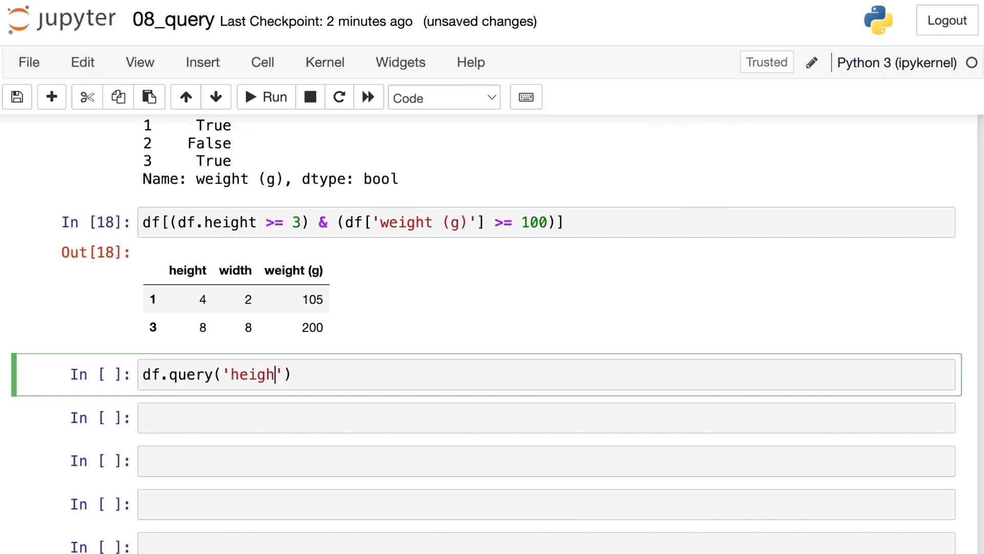
text(t >=)
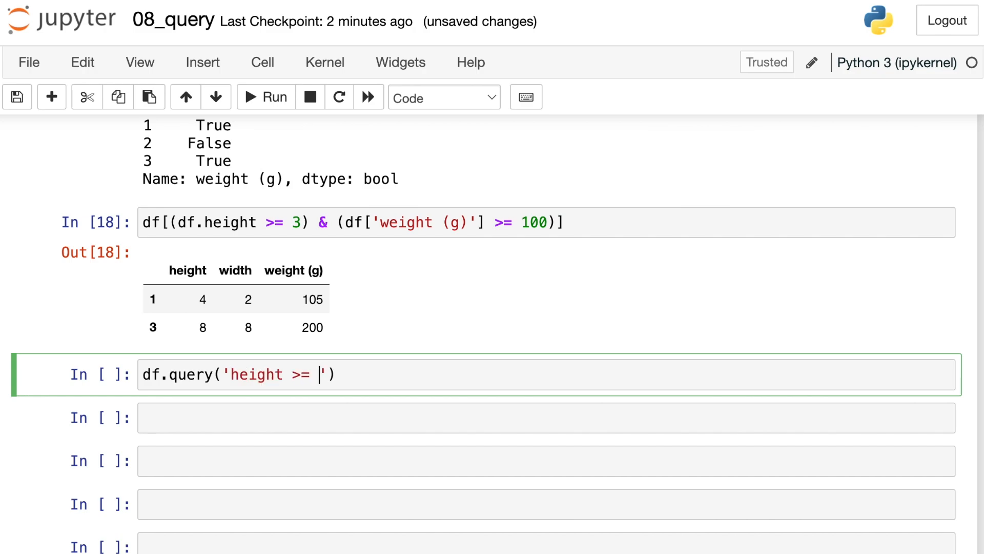
text(3 &)
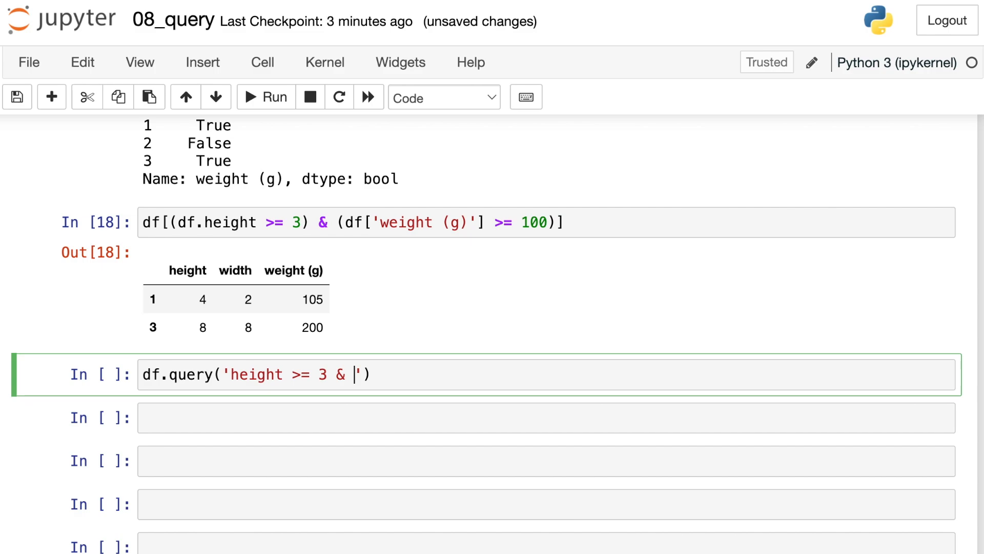
text(`we)
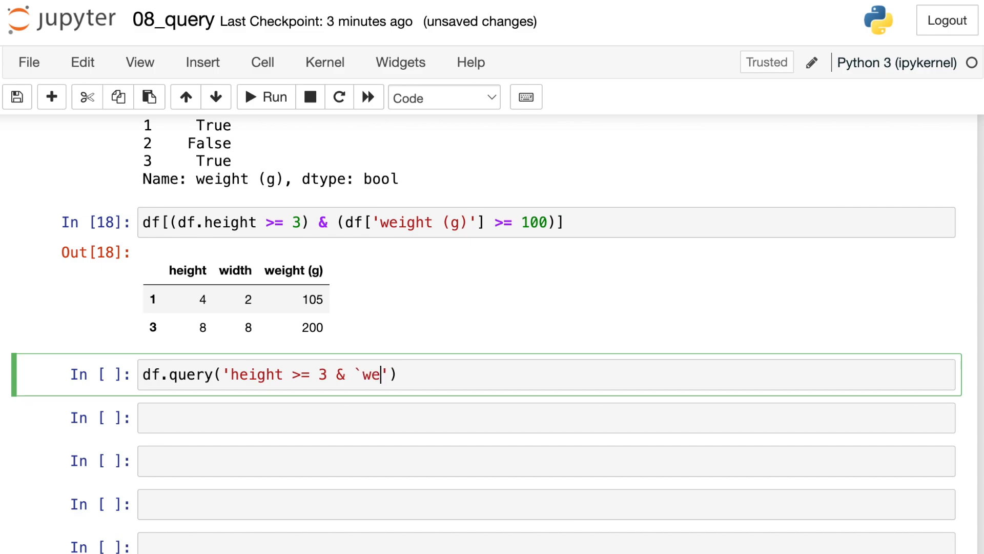
text(ight (g)`)
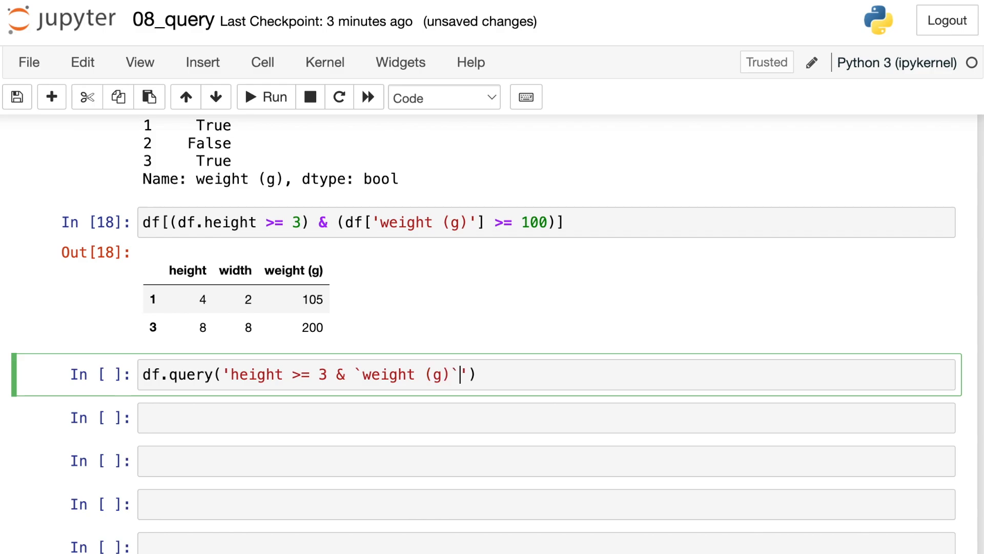
text(>= 1)
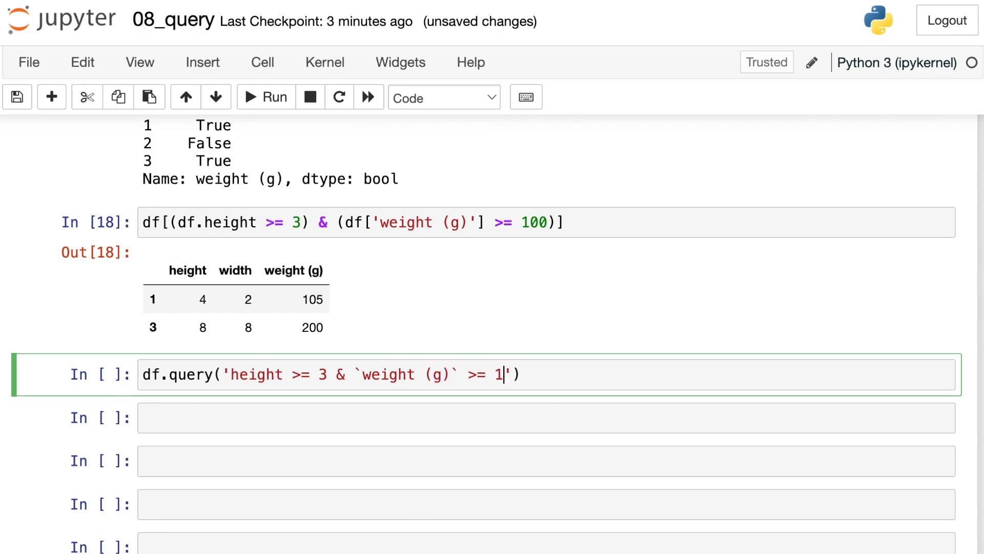
click(265, 97)
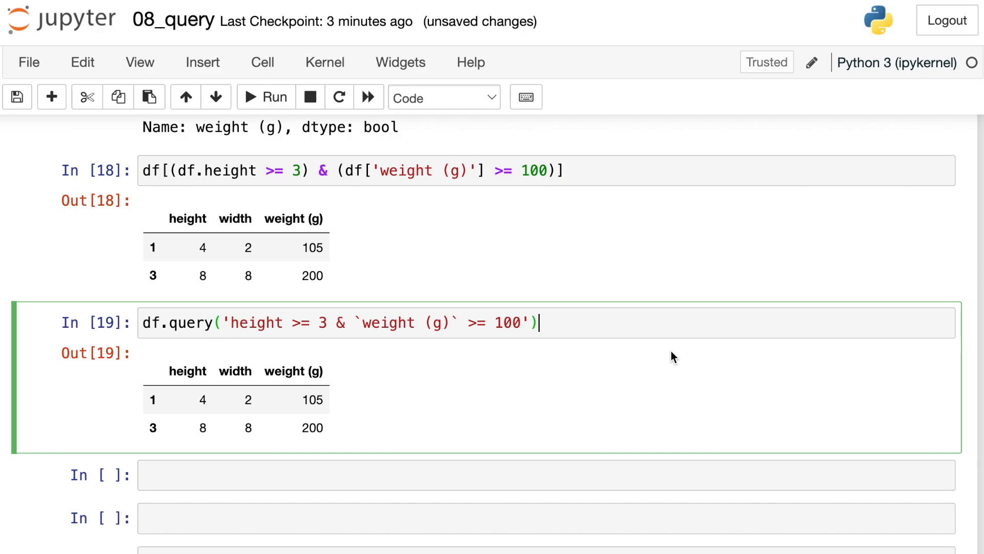
scroll(down, 3)
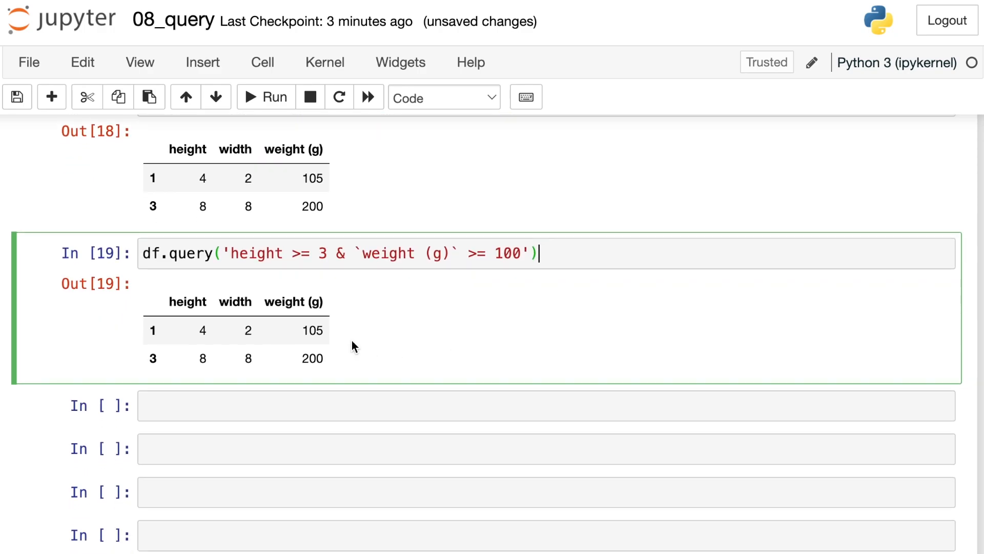
scroll(down, 3)
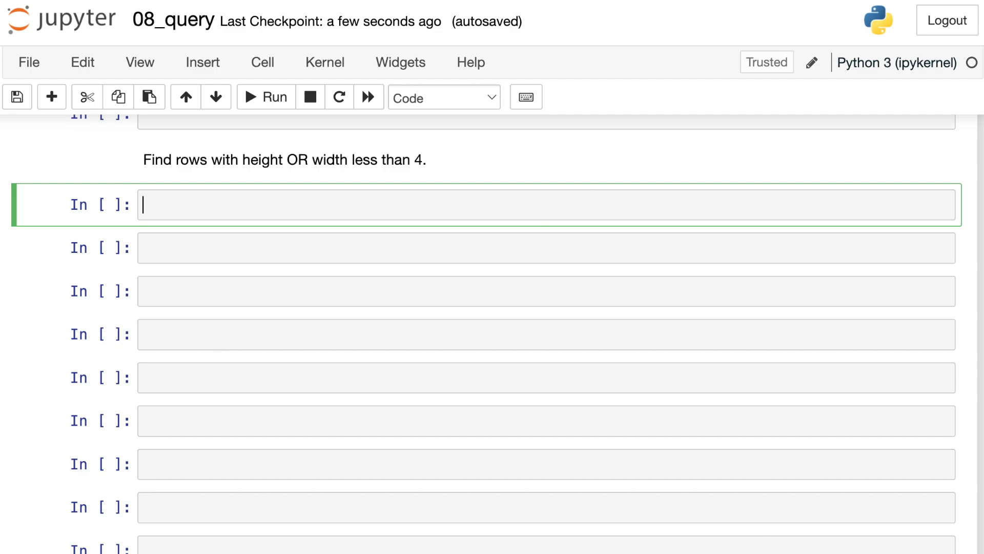
Run df.query('height < 4 | width < 4'), returning rows 0, 1 and 2
text(df)
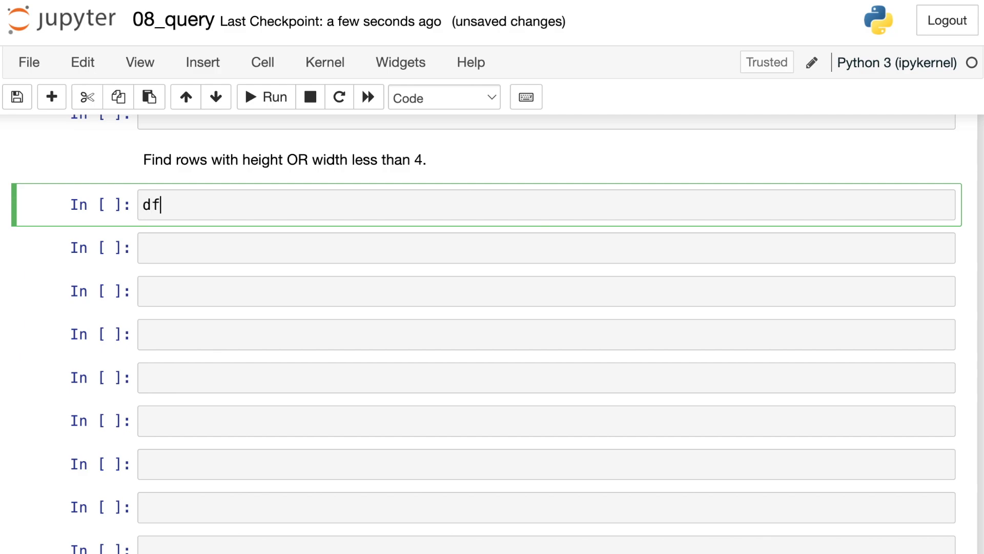
text(.quer)
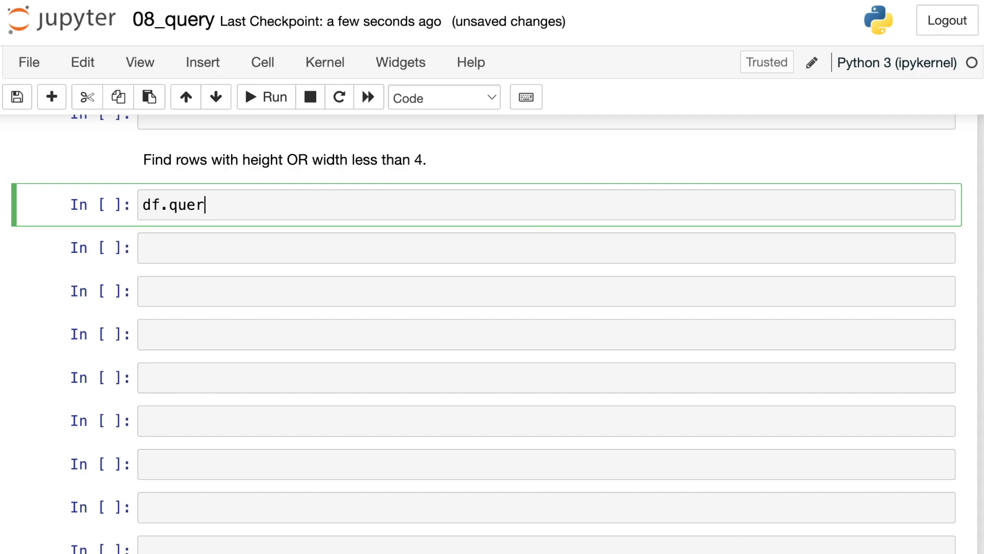
text(y(''))
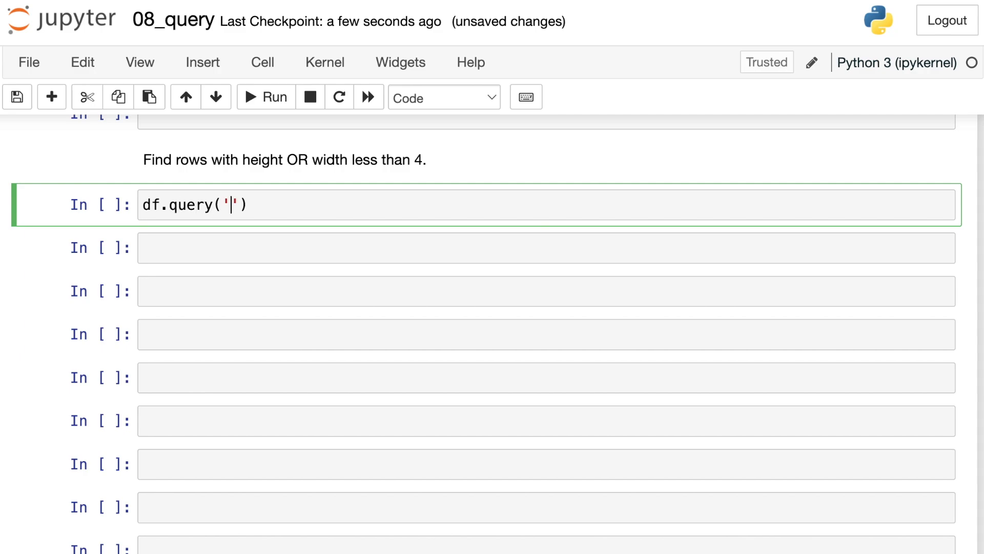
text(height < 4 |)
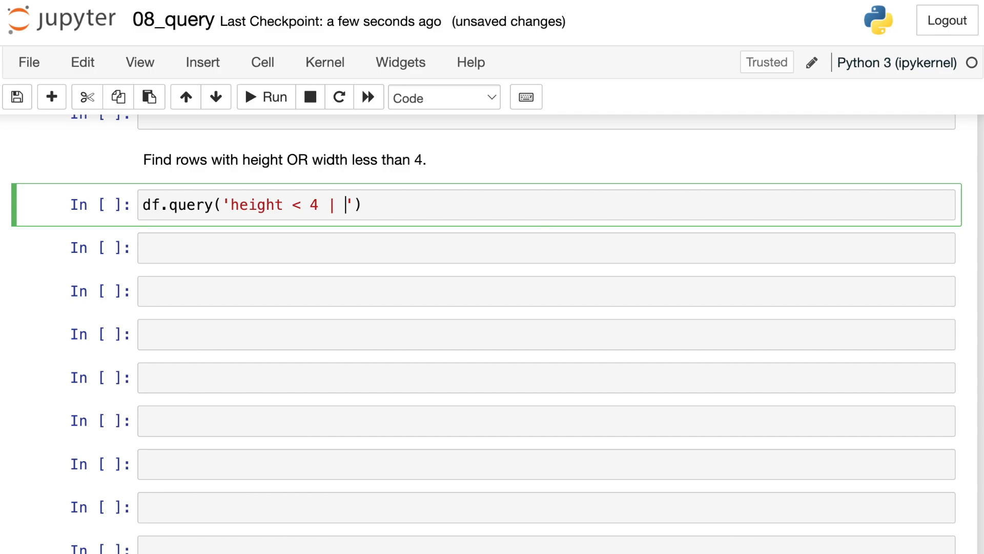
text(width < 4)
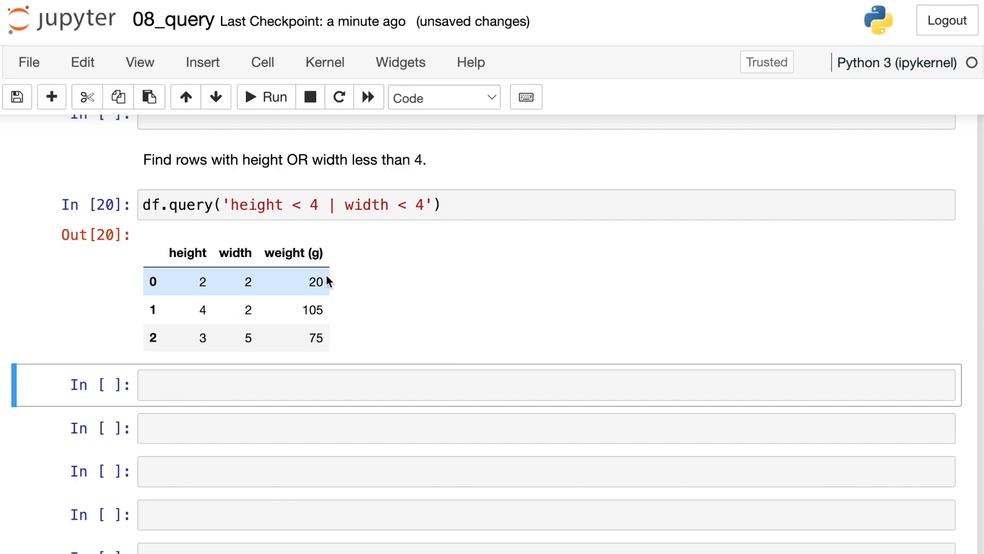
mouse_move(378, 364)
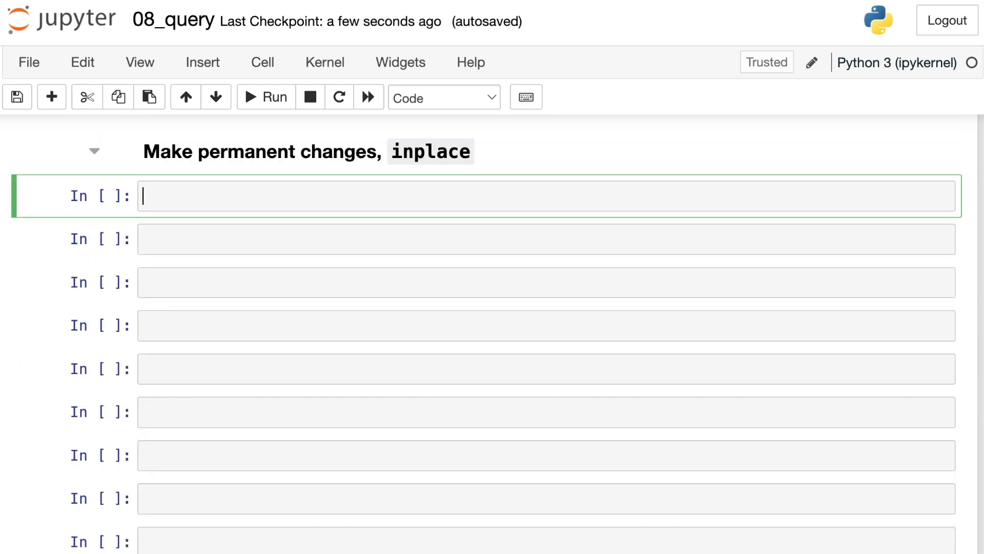
Display the full df before applying the permanent filter
click(264, 96)
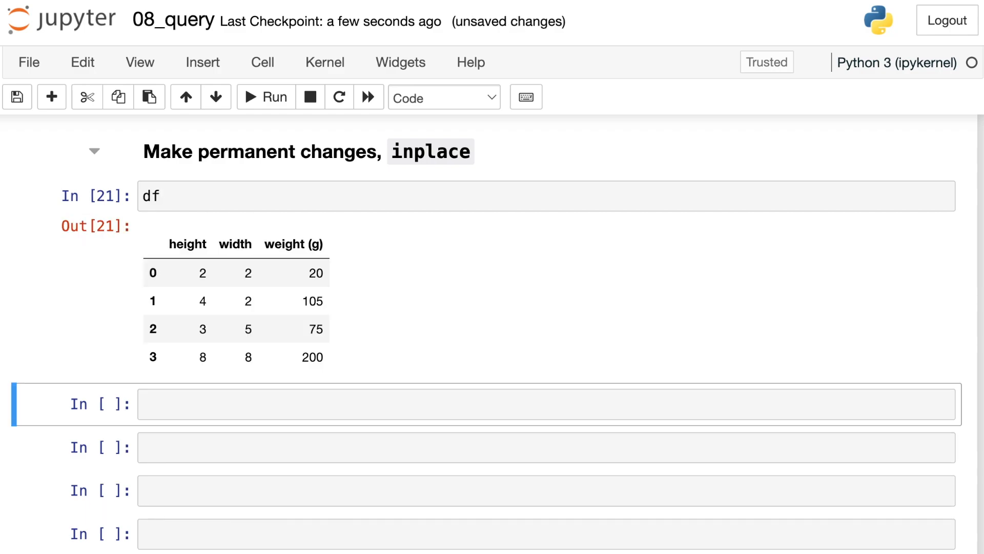
scroll(down, 3)
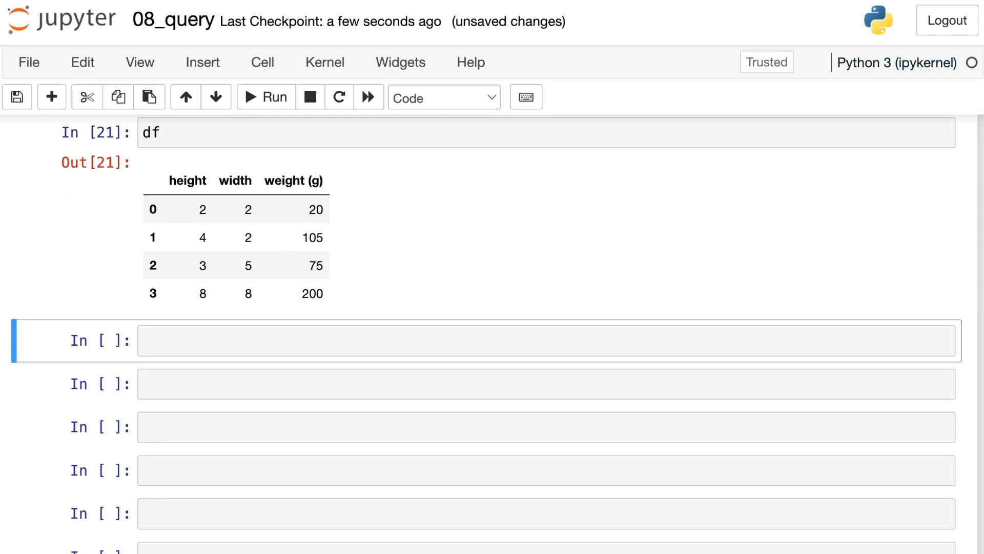
Run df.query('height < 4', inplace=True) so df keeps only rows 0 and 2
text(df)
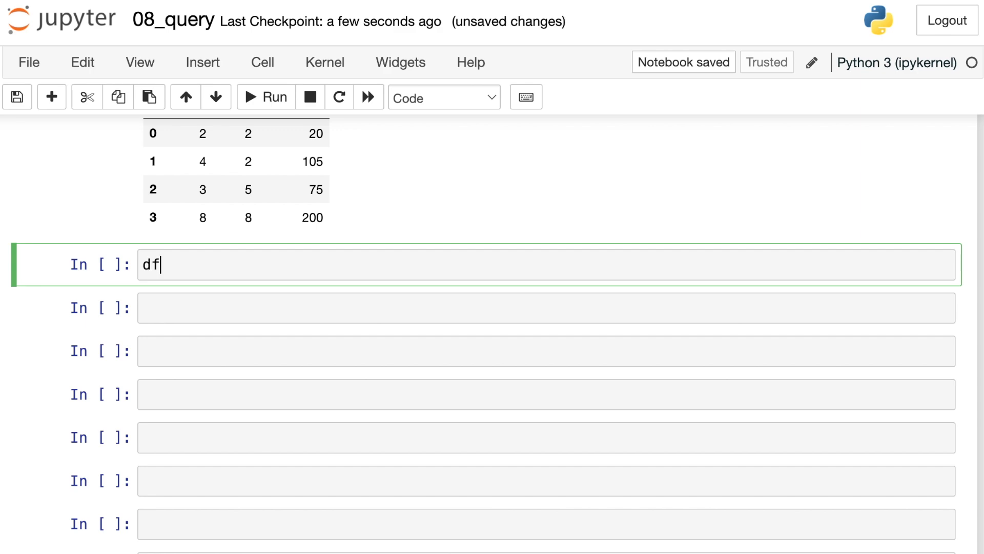
text(.query())
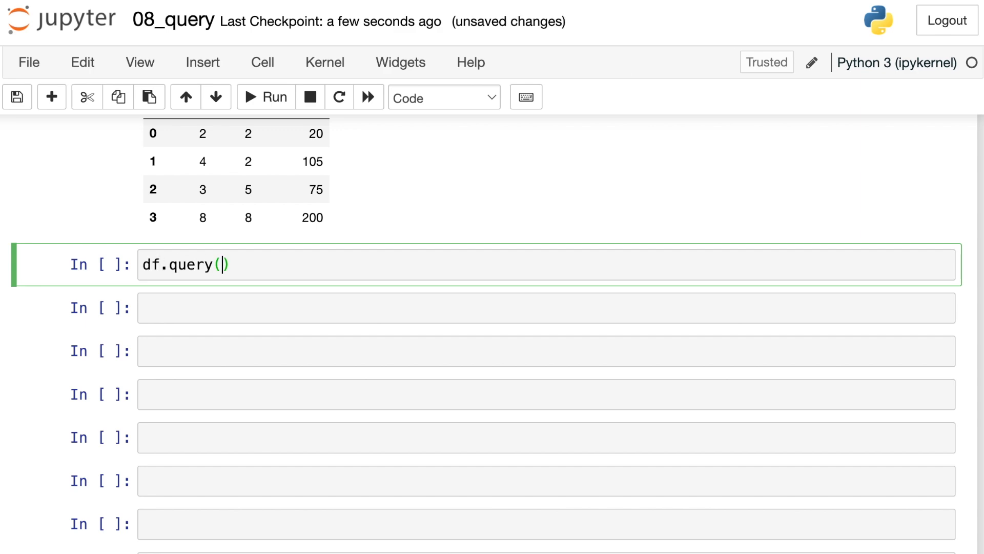
text('height)
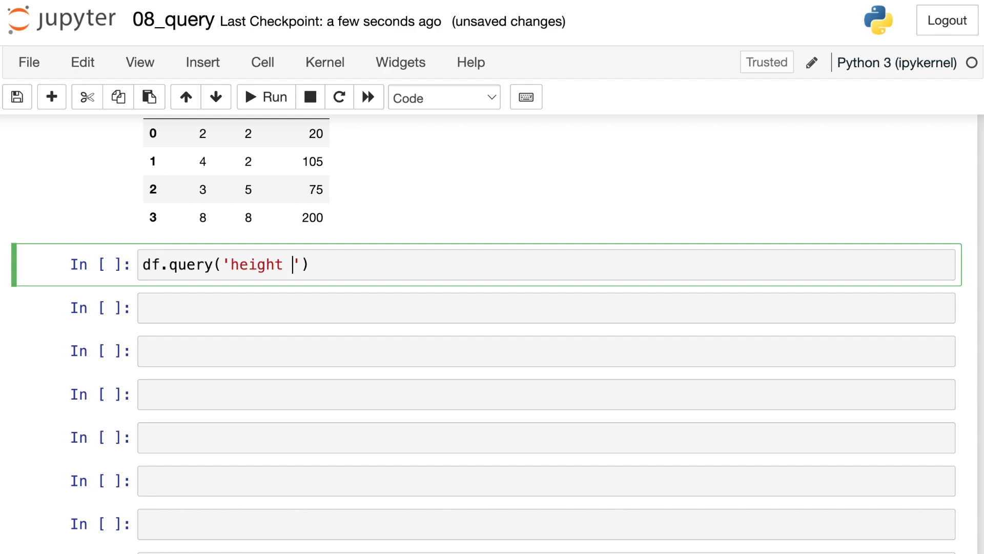
text(< 4)
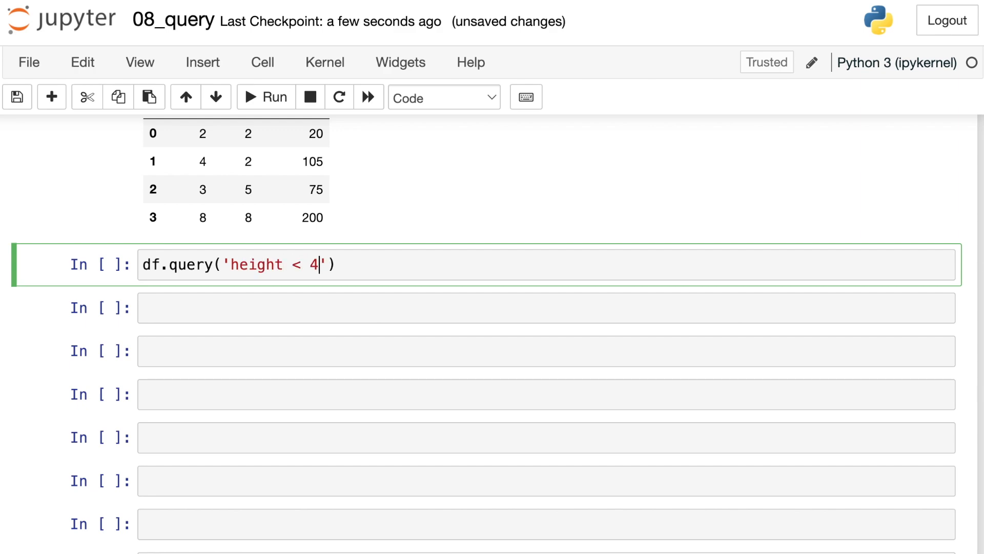
text(", ")
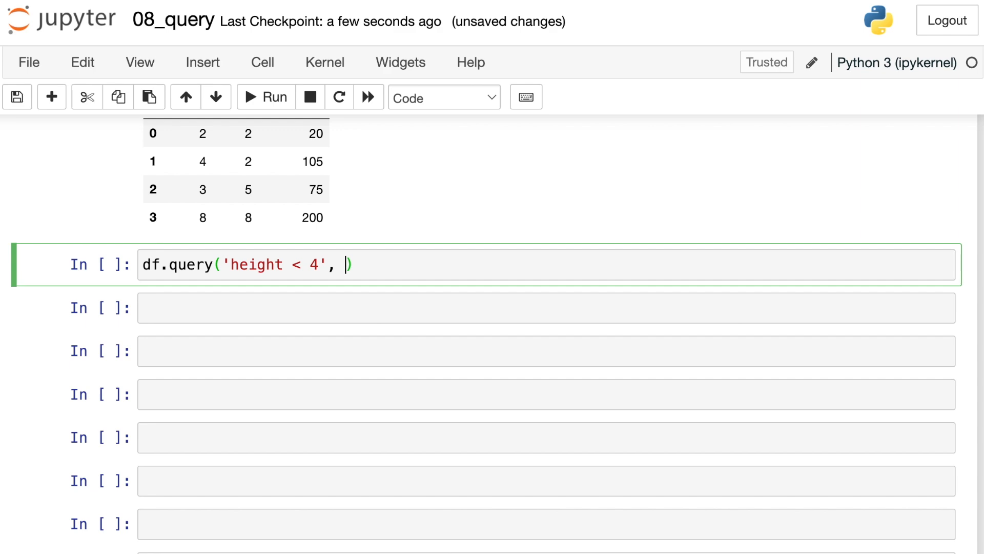
text(inplace=)
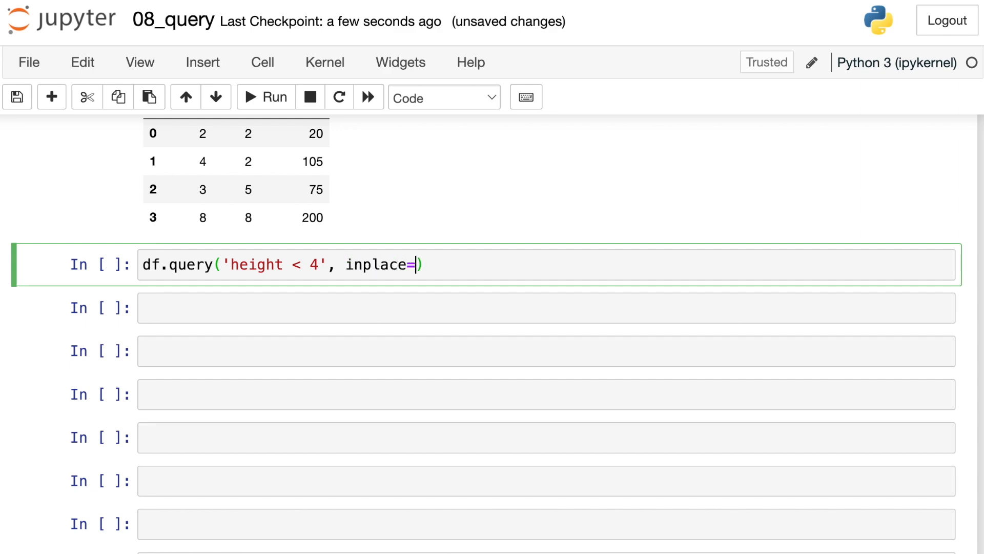
click(275, 97)
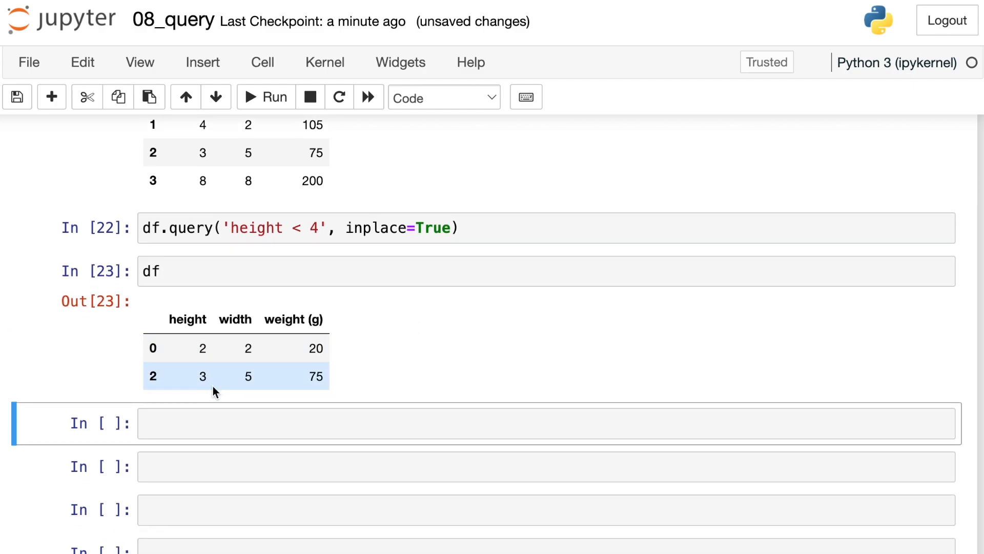
mouse_move(343, 263)
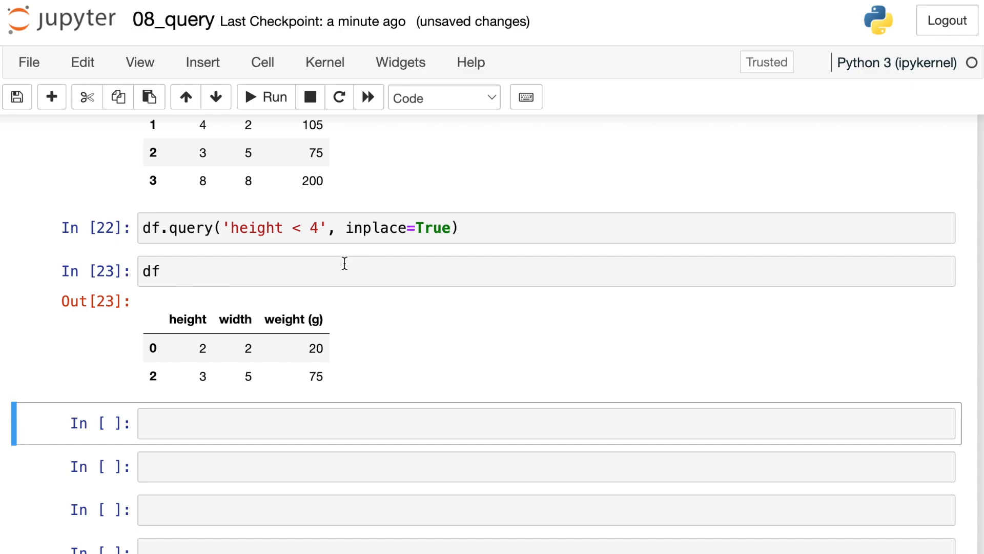
scroll(up, 3)
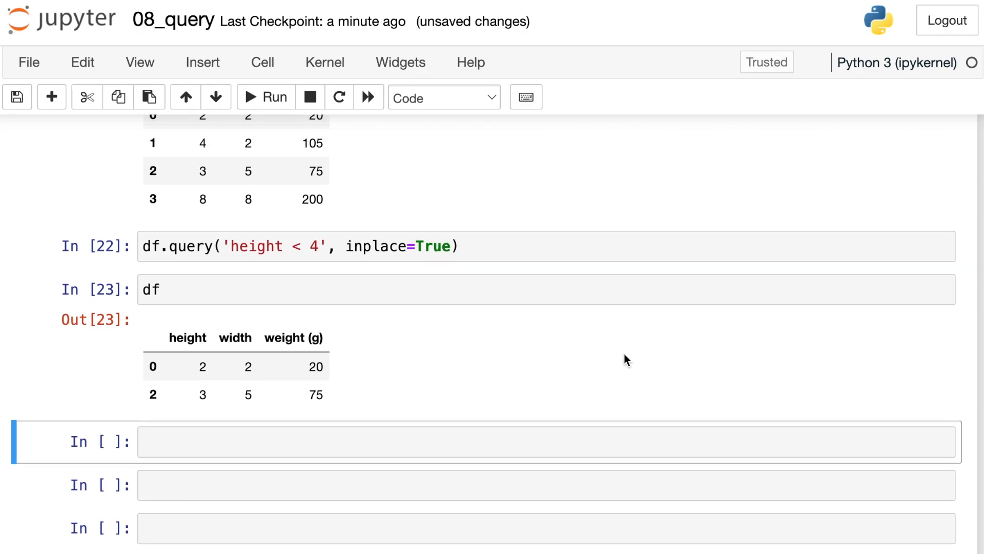